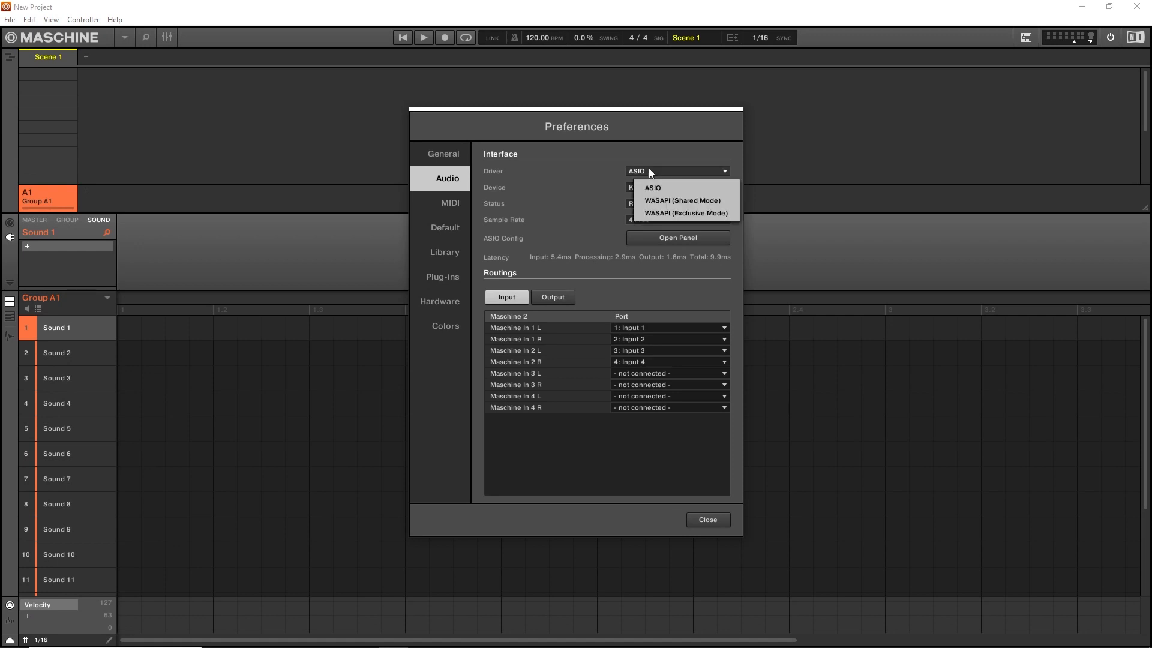
Keep the ASIO driver at 44100 Hz, check the ASIO panel, and keep In 1 L on Input 1
left_click(651, 187)
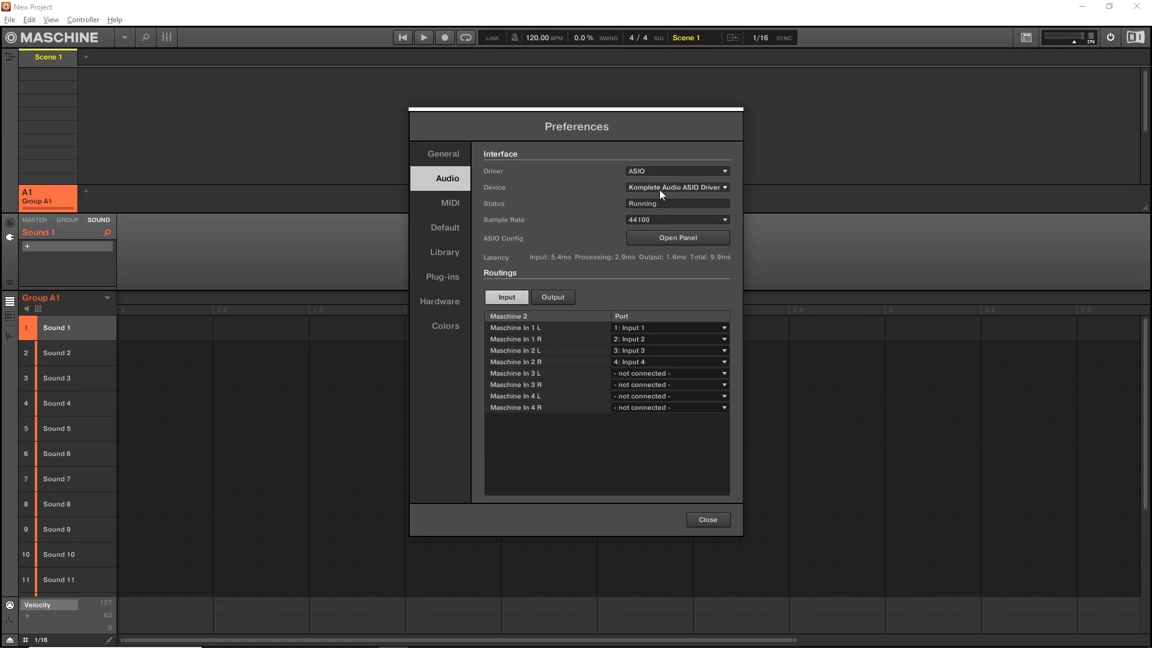
mouse_move(628, 226)
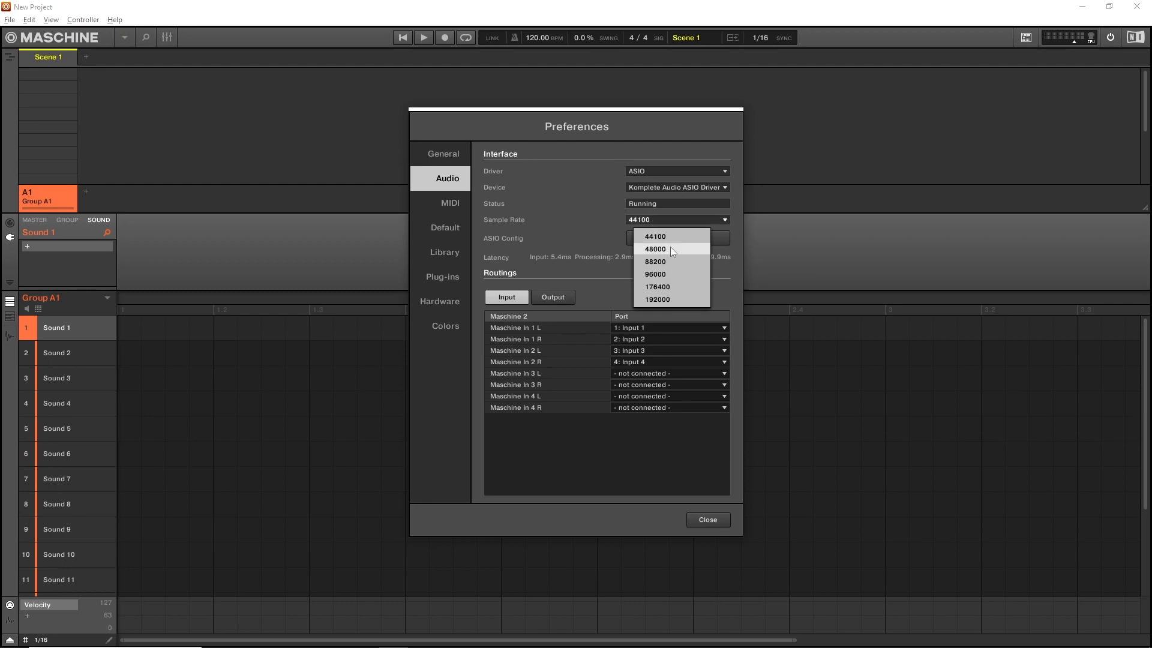
left_click(654, 236)
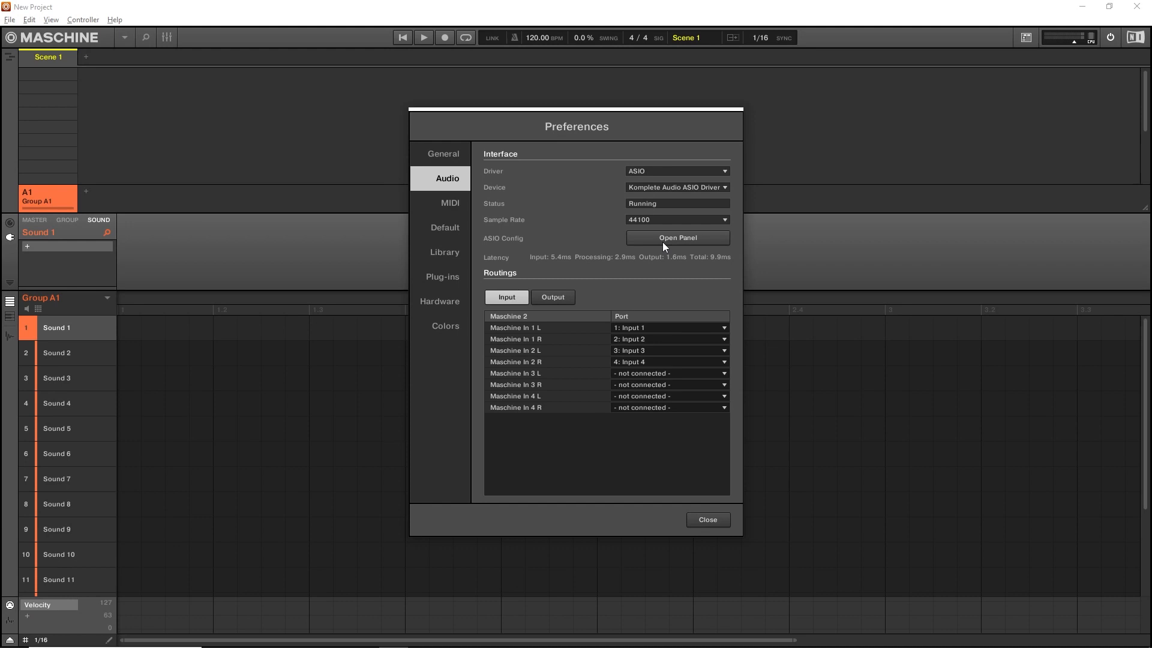
left_click(676, 238)
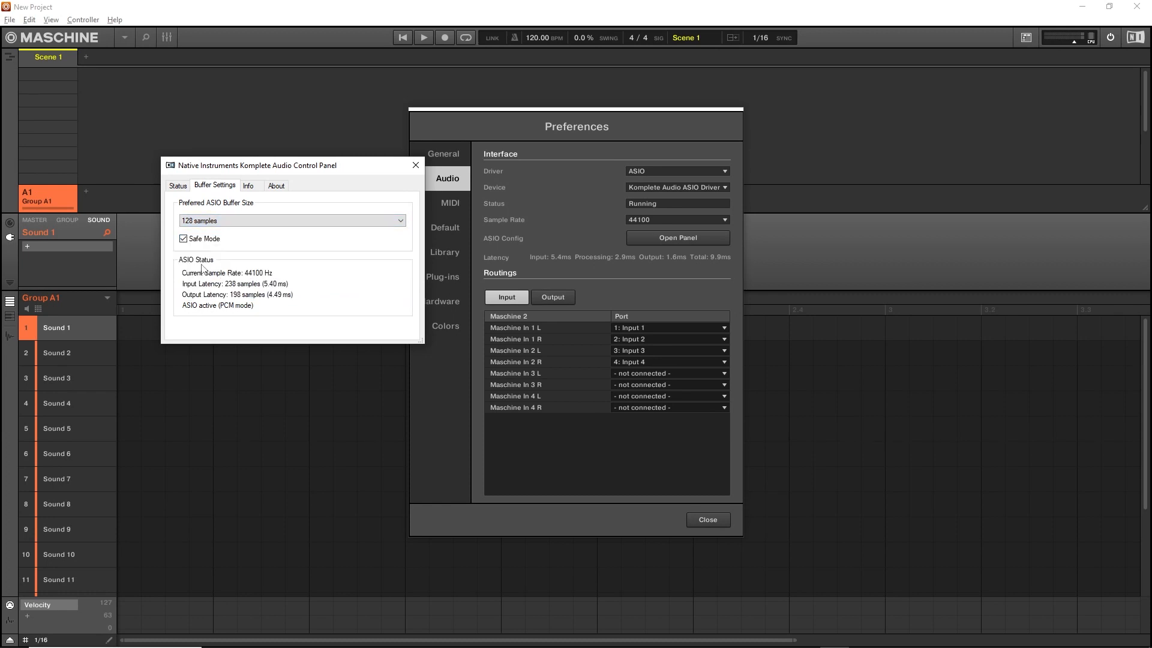
left_click(415, 164)
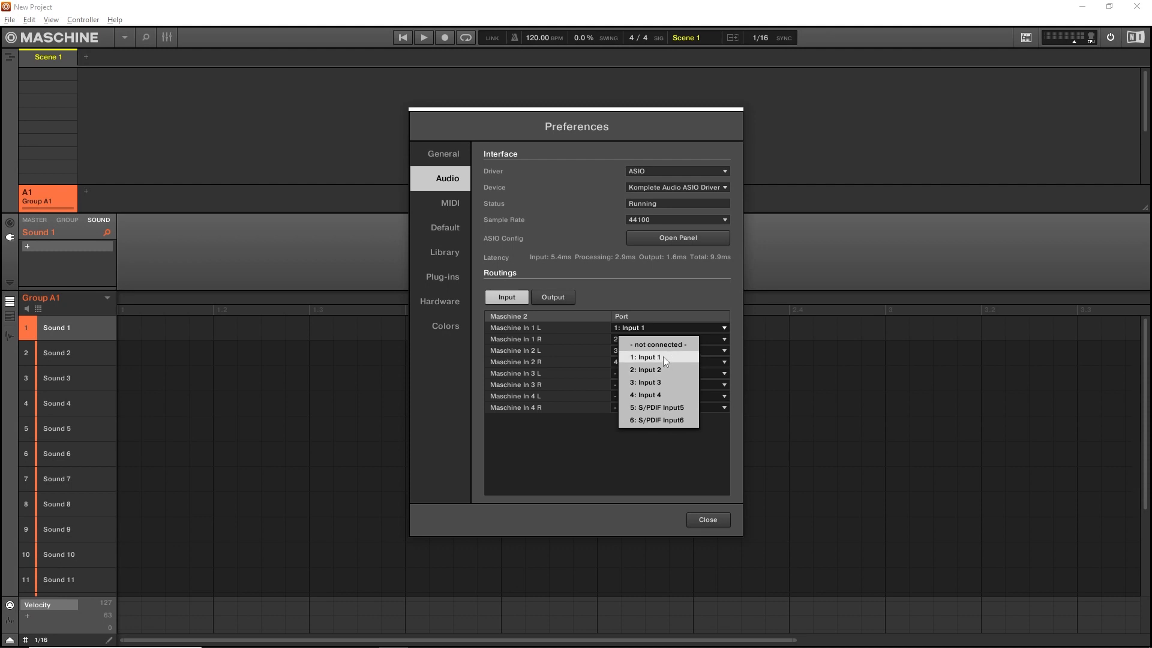
left_click(645, 356)
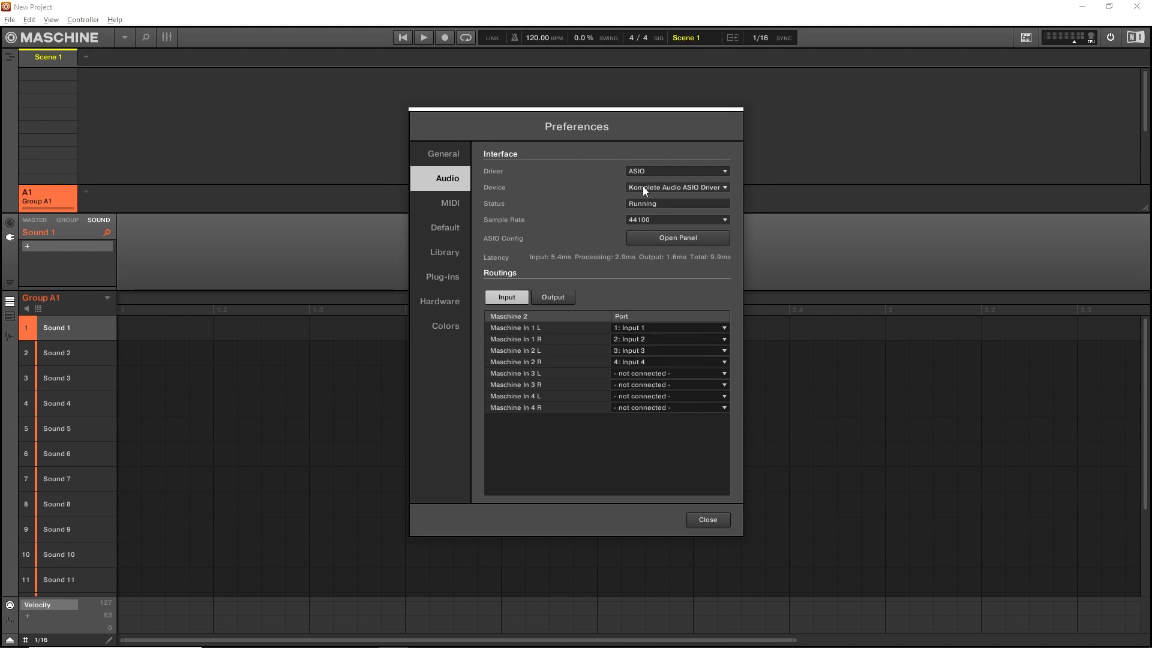
mouse_move(608, 251)
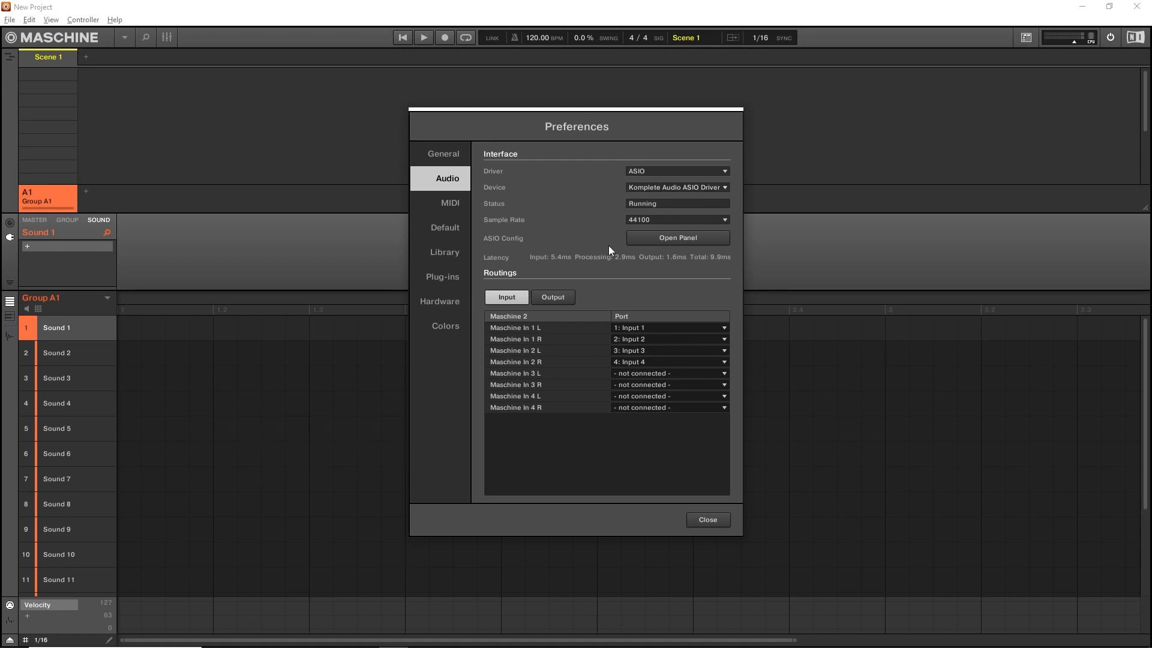
Enable KONTROL S49 MK3 as a MIDI input and close the preferences
left_click(448, 203)
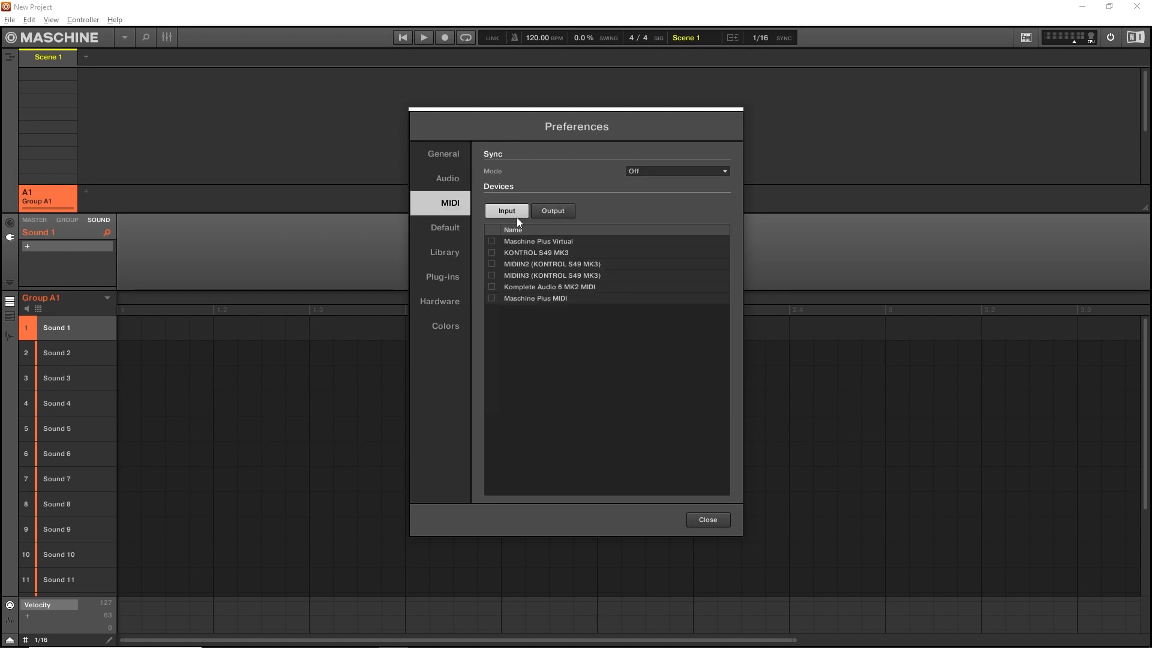
mouse_move(491, 253)
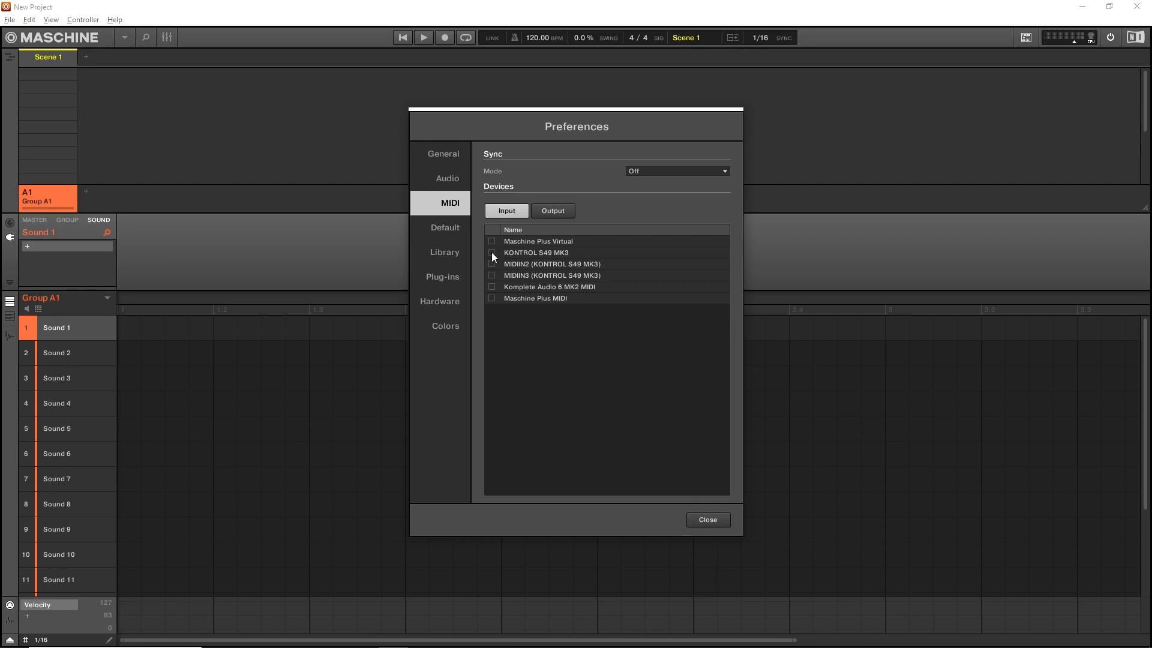
left_click(491, 252)
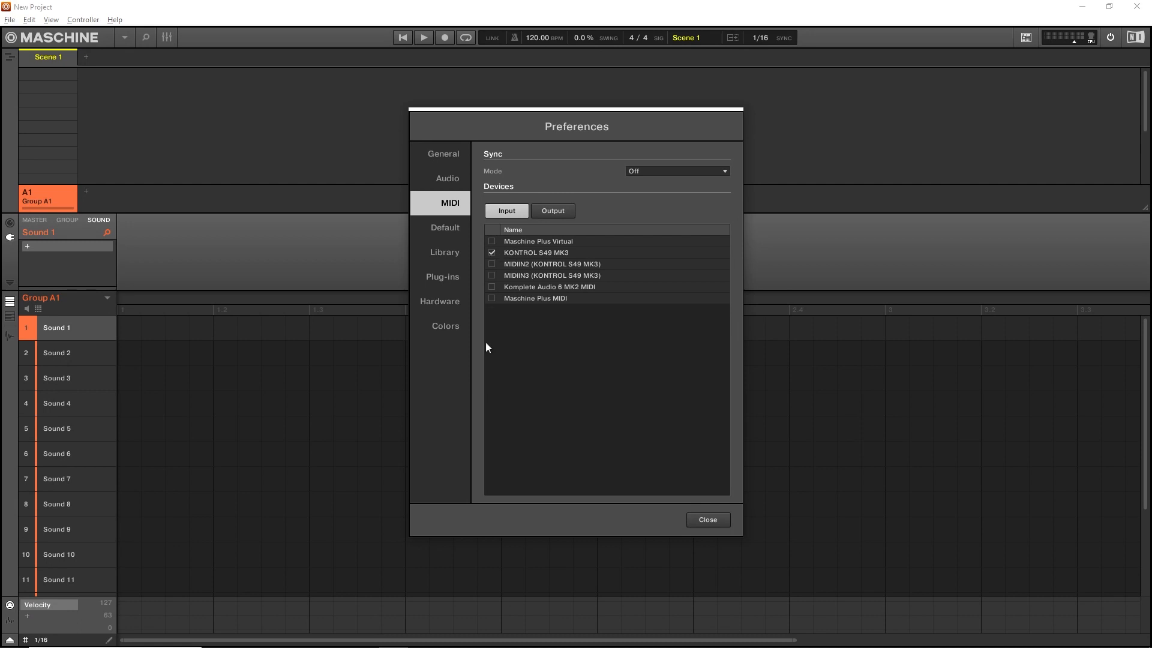
left_click(706, 520)
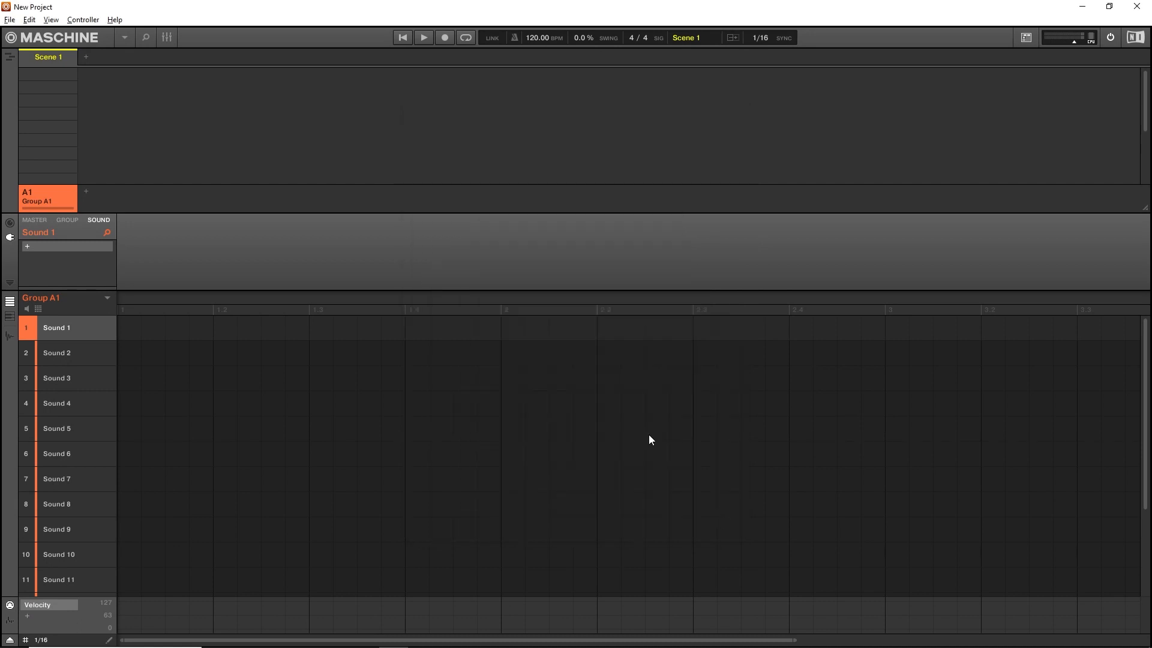
mouse_move(149, 318)
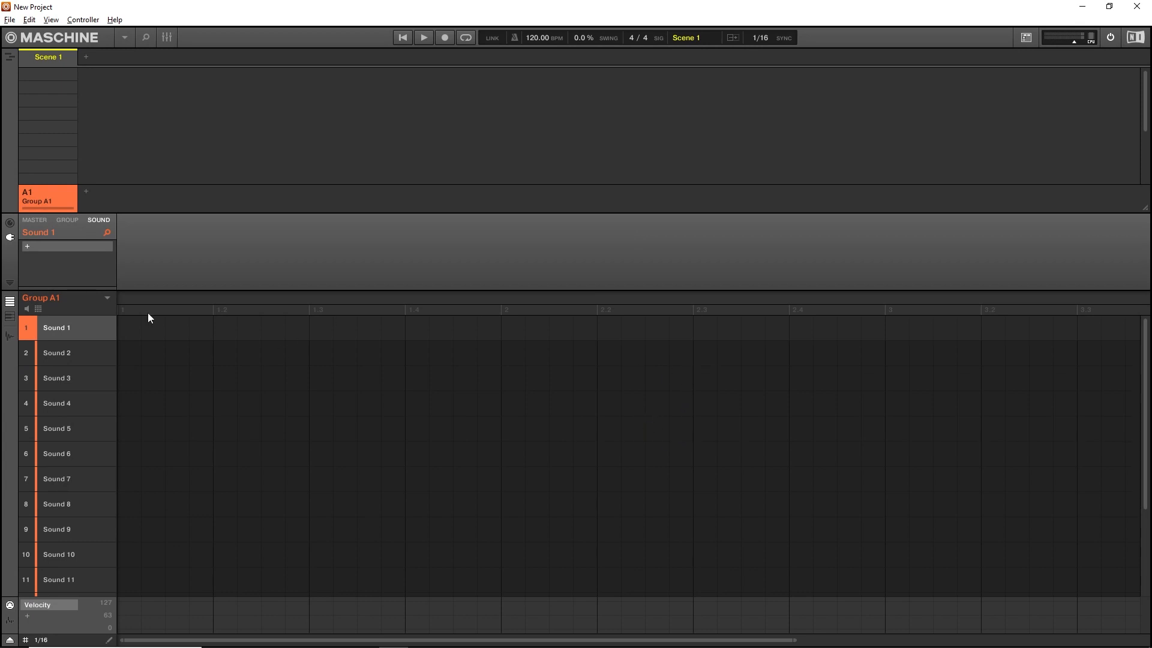
Load the VST3 Blezz Beats Vocodine plug-in into Sound 1's slot and close its window
left_click(27, 246)
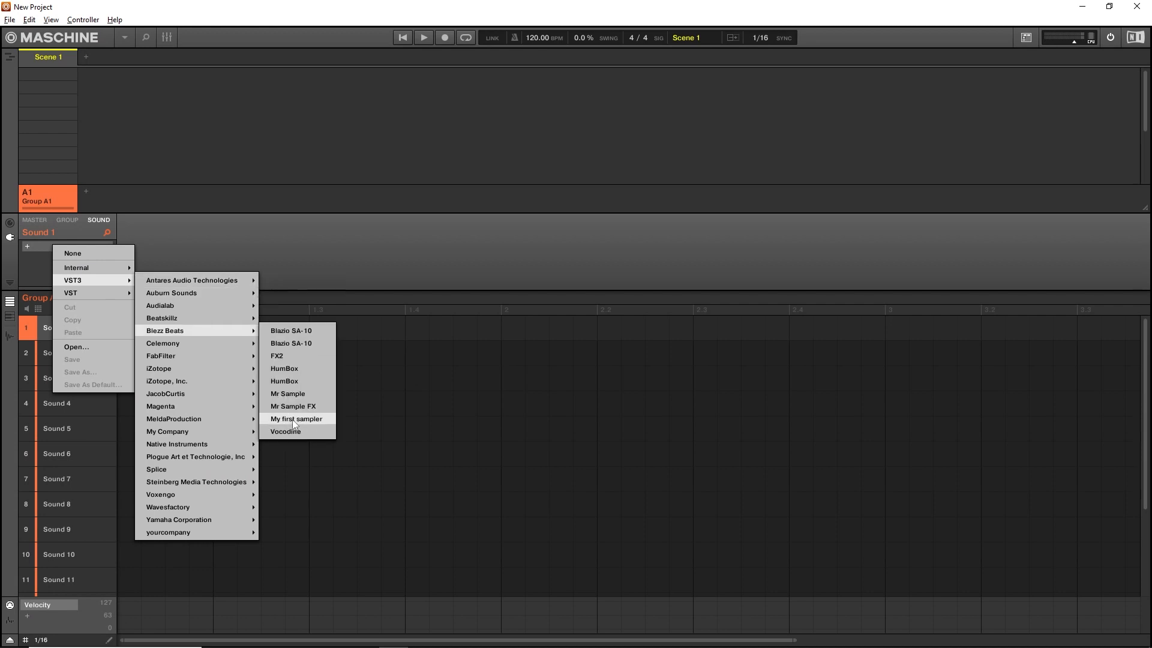
left_click(285, 432)
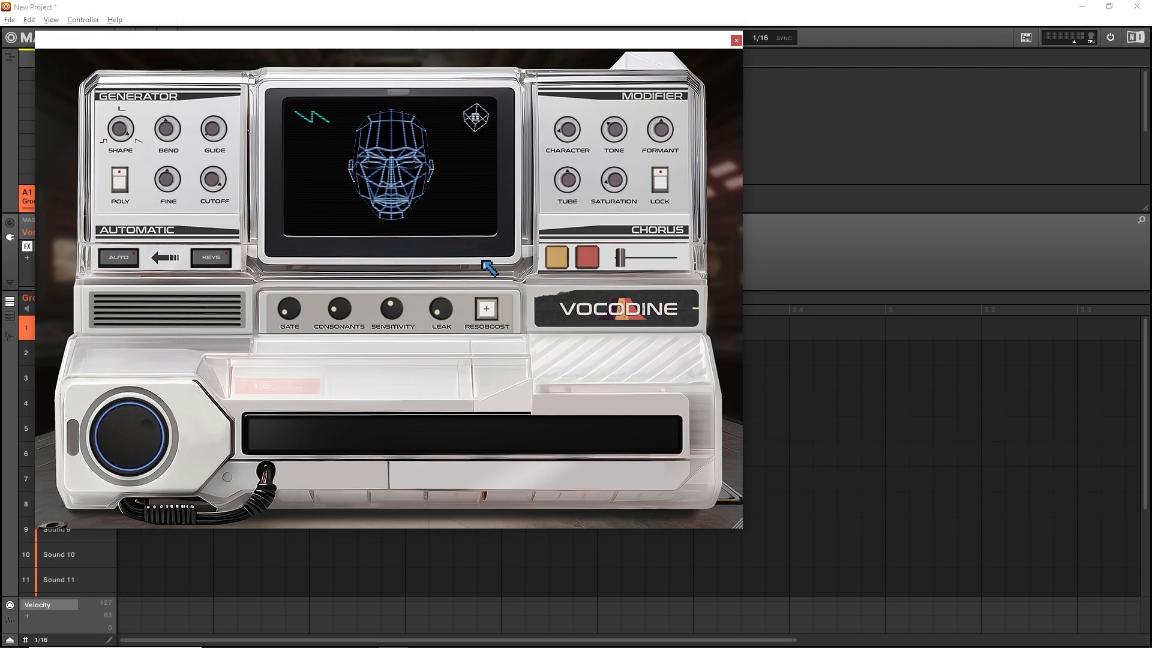
left_click(735, 40)
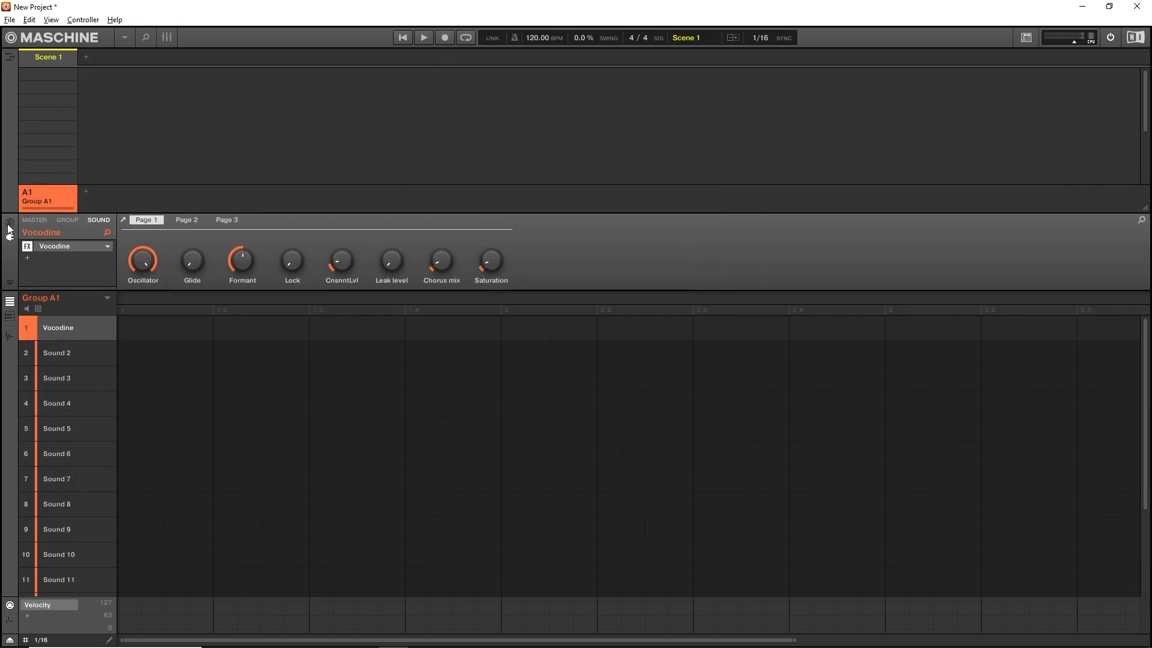
Set Vocodine's MIDI input Source to KONTROL S49 MK3 and go back to its Output settings
left_click(91, 252)
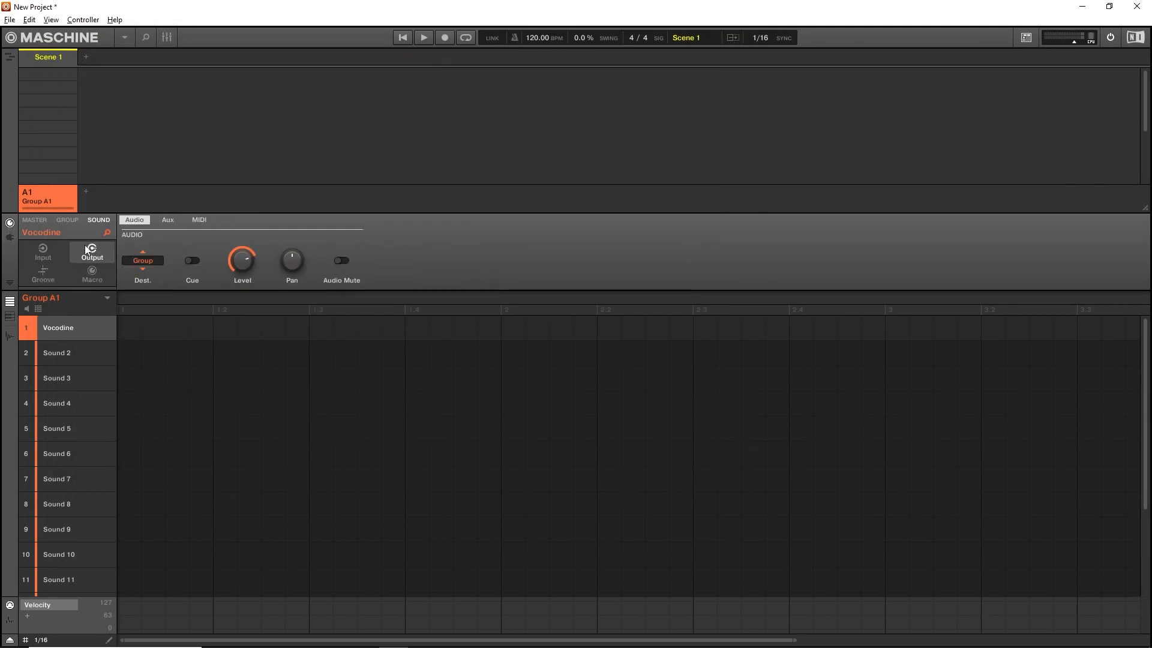
left_click(42, 252)
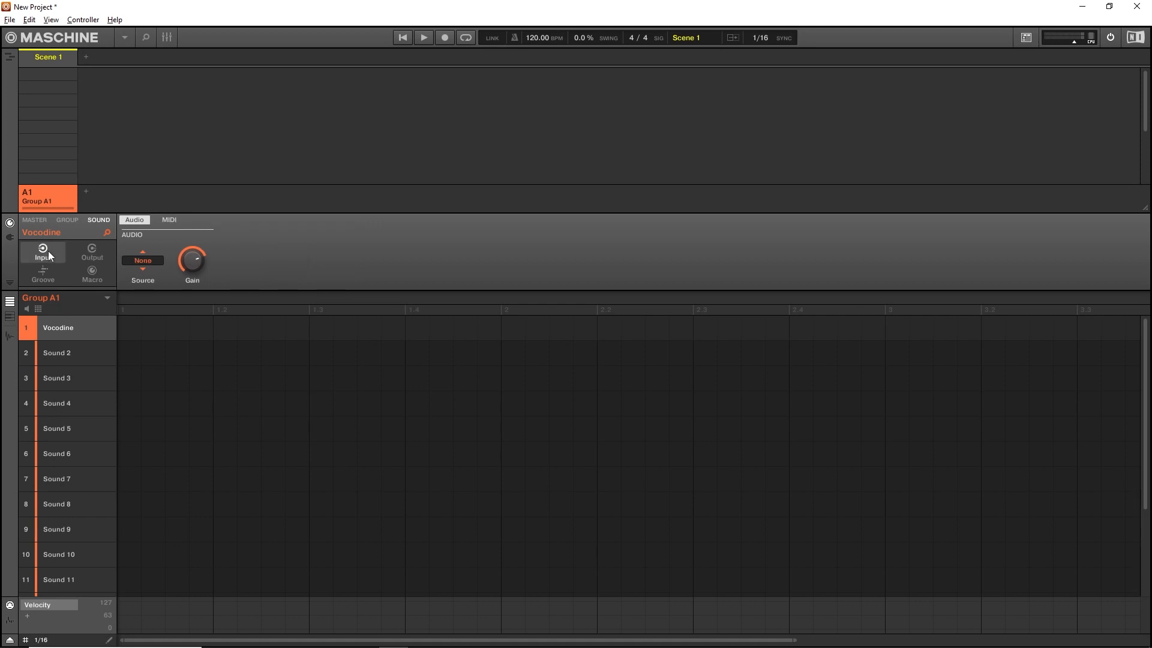
left_click(168, 219)
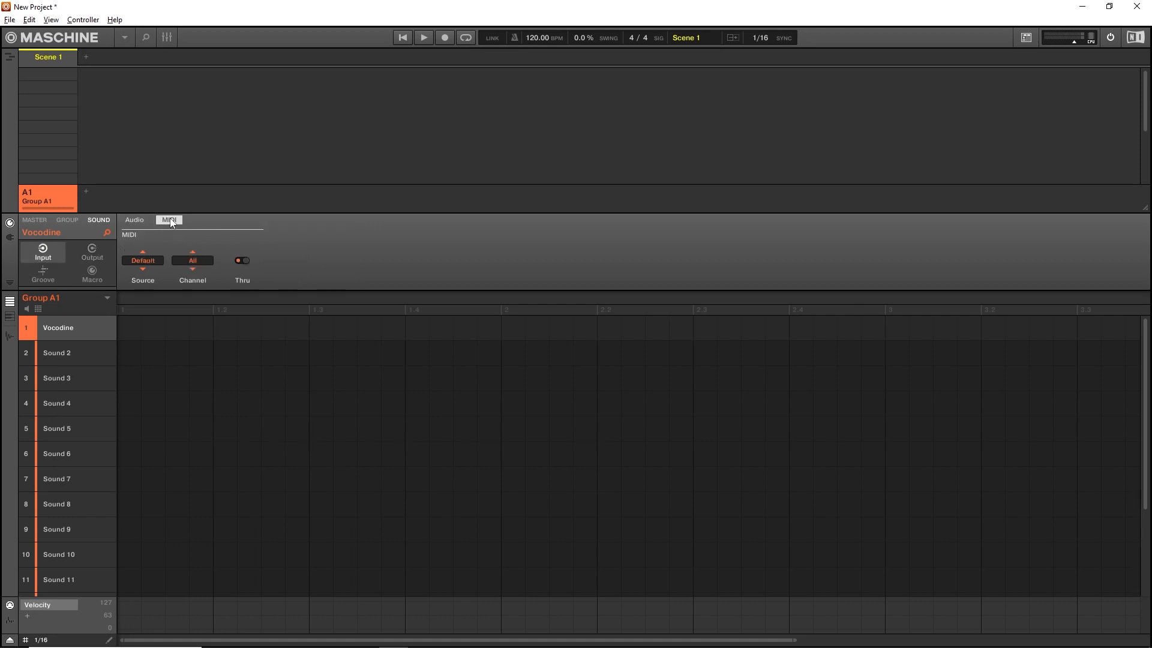
left_click(141, 261)
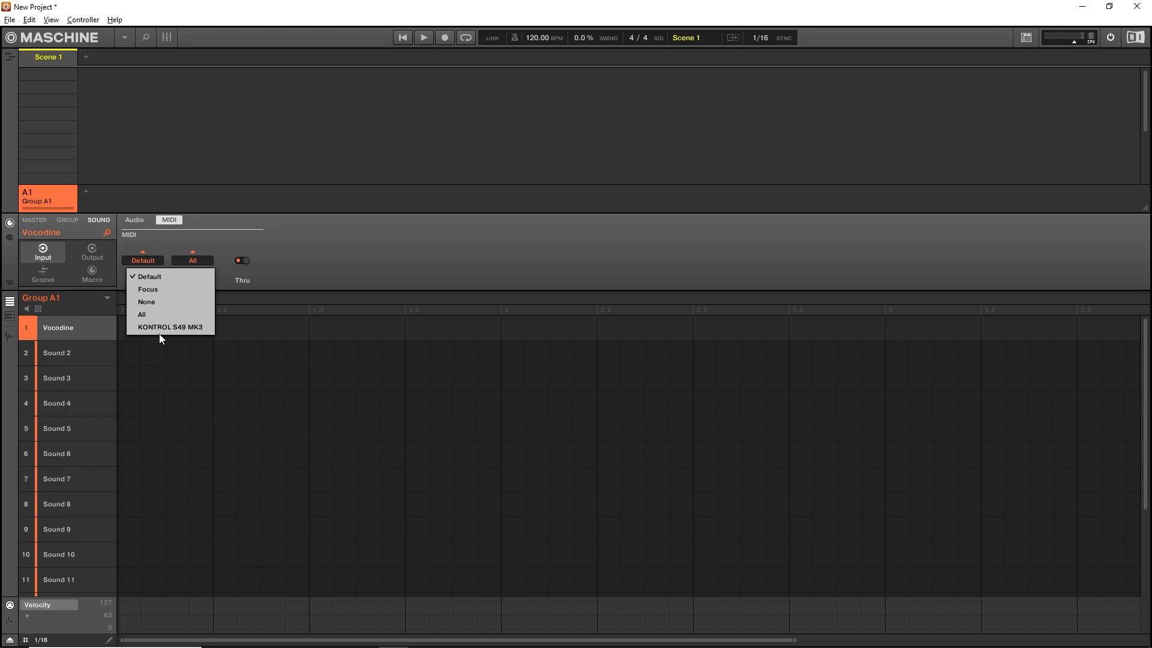
left_click(170, 326)
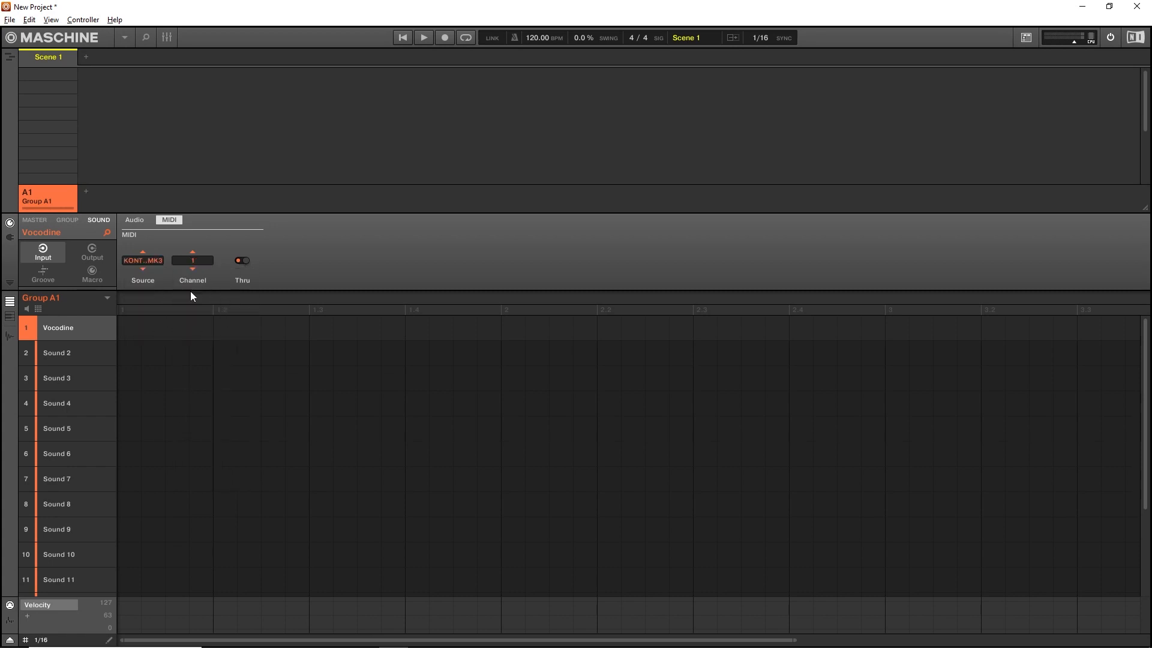
mouse_move(196, 275)
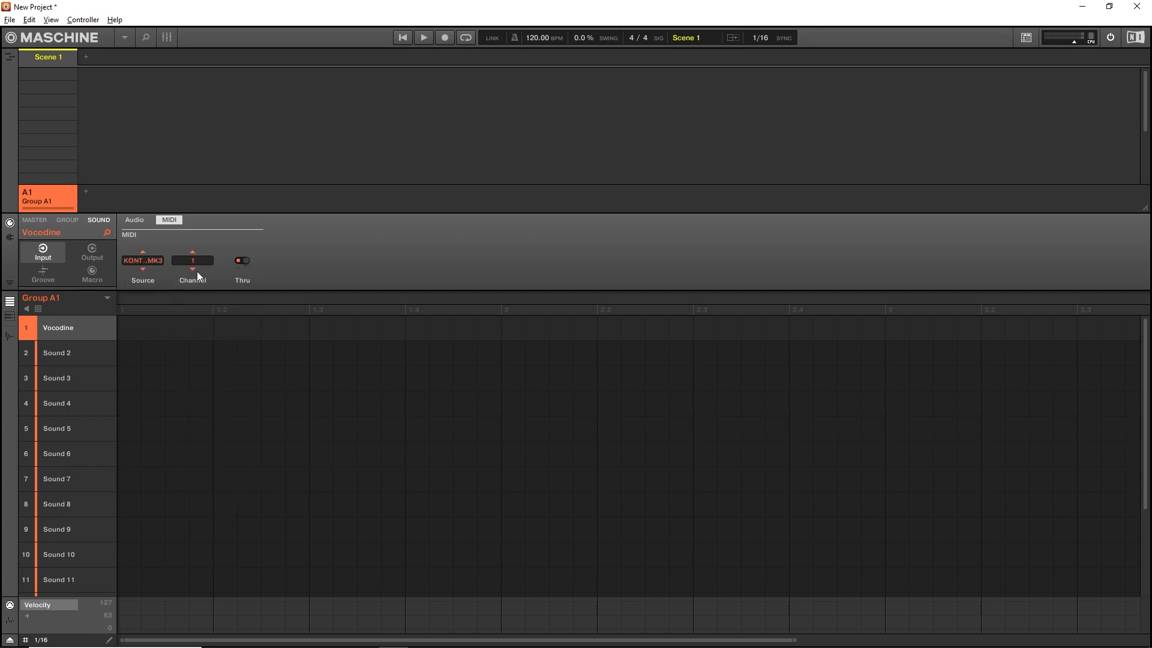
left_click(92, 253)
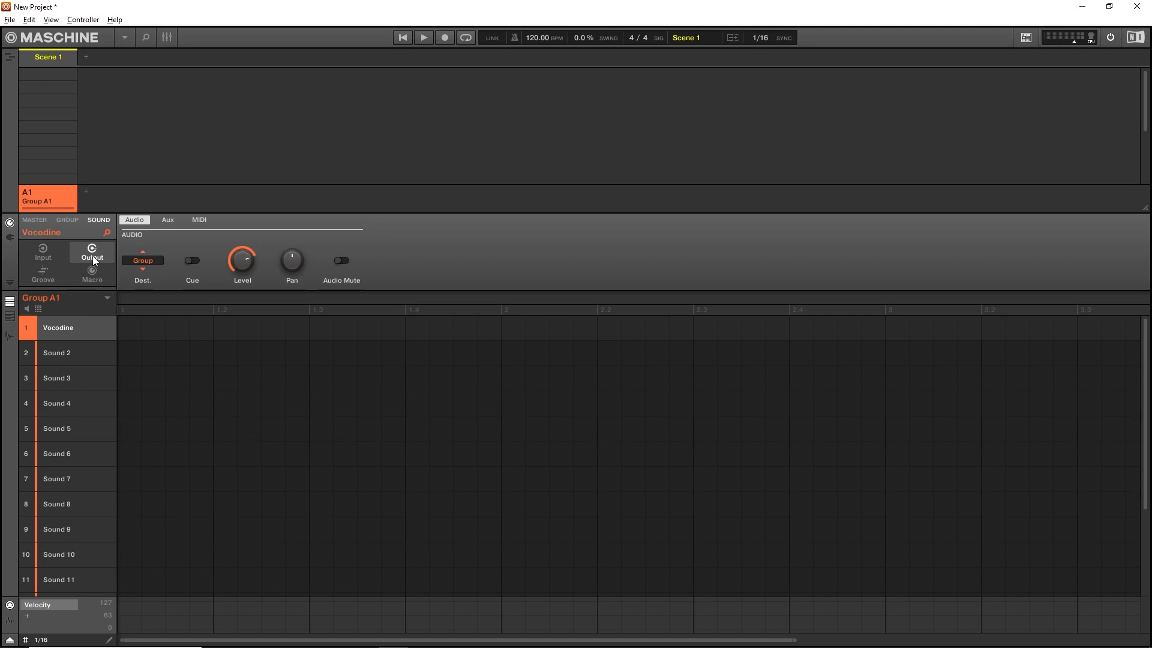
mouse_move(72, 344)
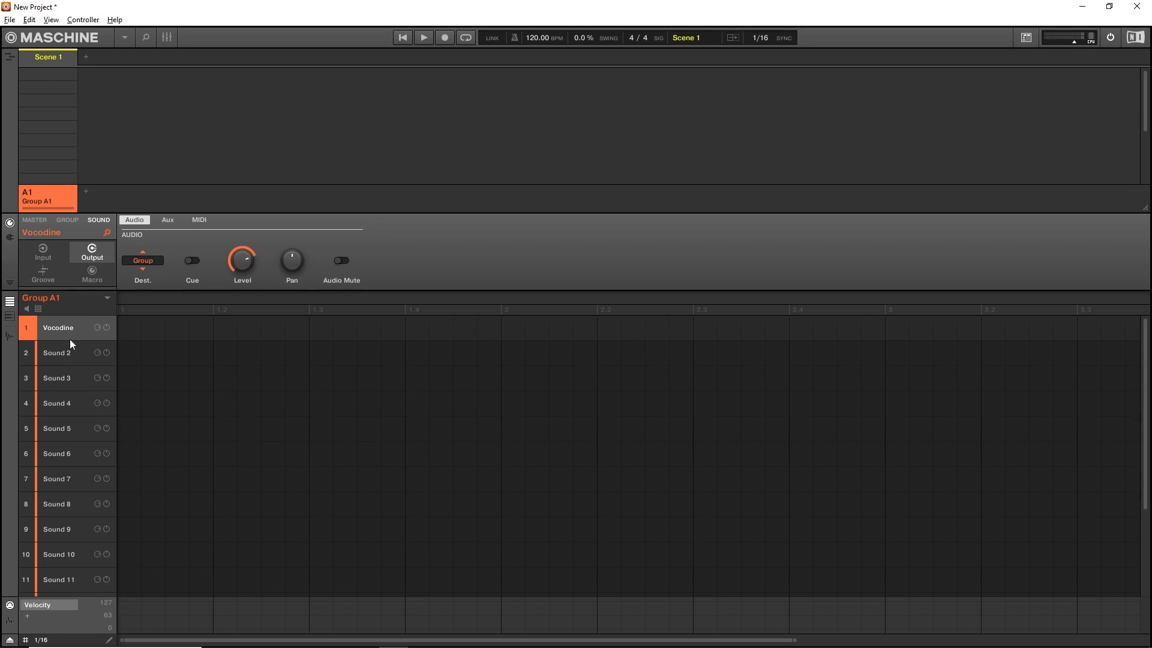
Select Sound 2 and choose In 1 R as its audio input Source
left_click(56, 352)
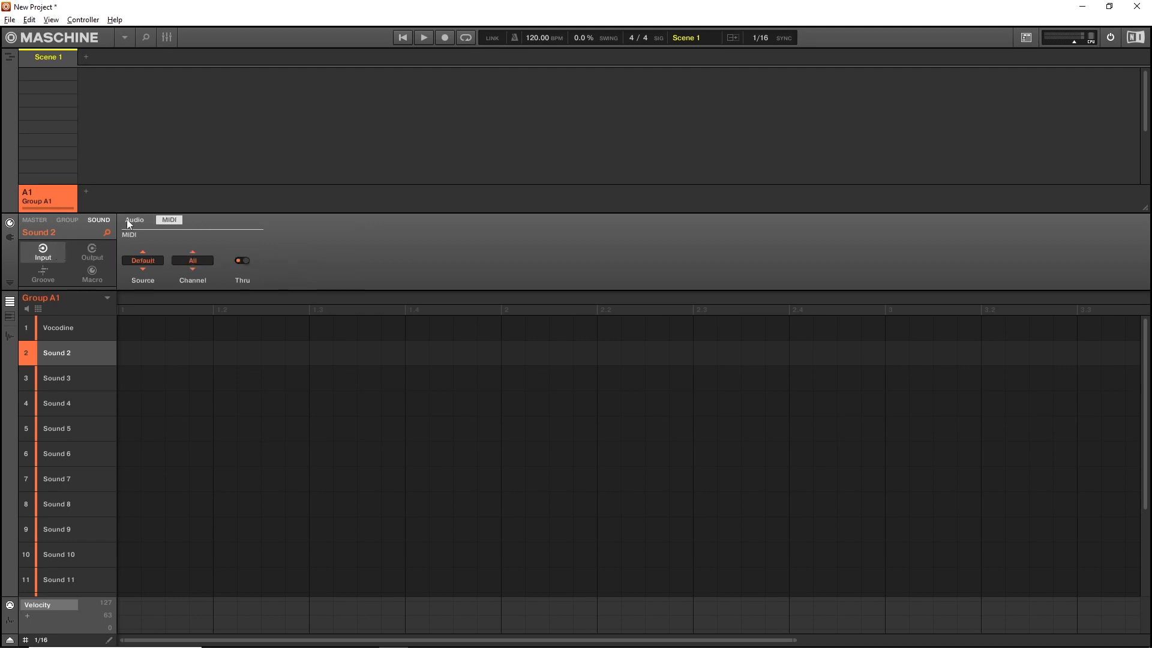
left_click(134, 220)
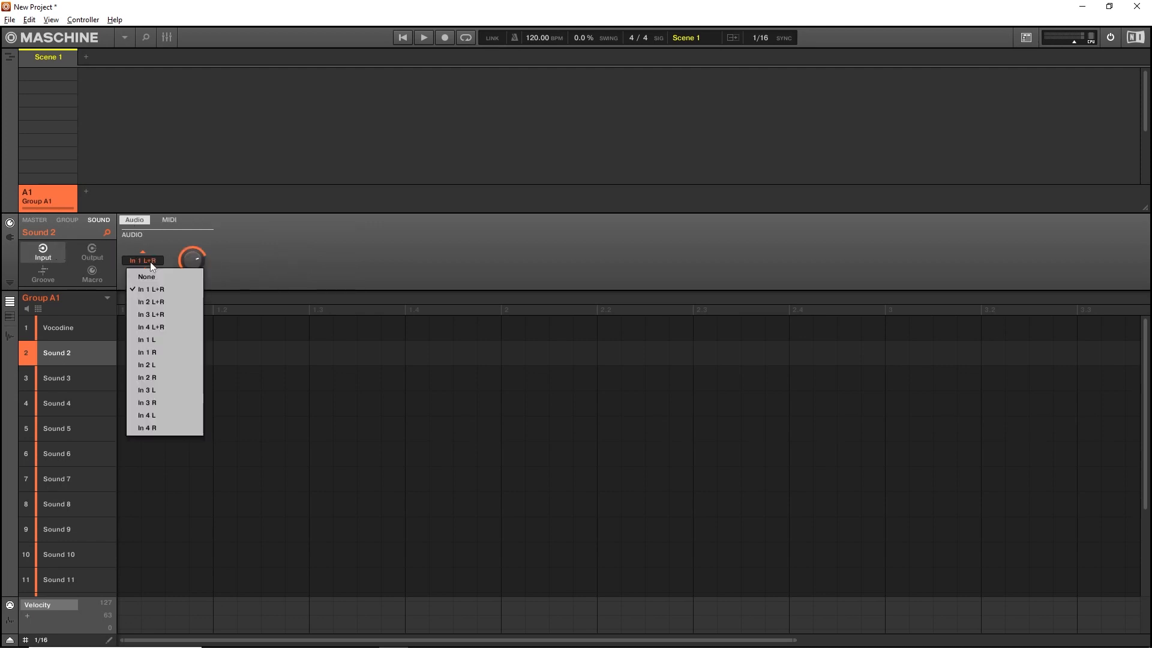
mouse_move(161, 314)
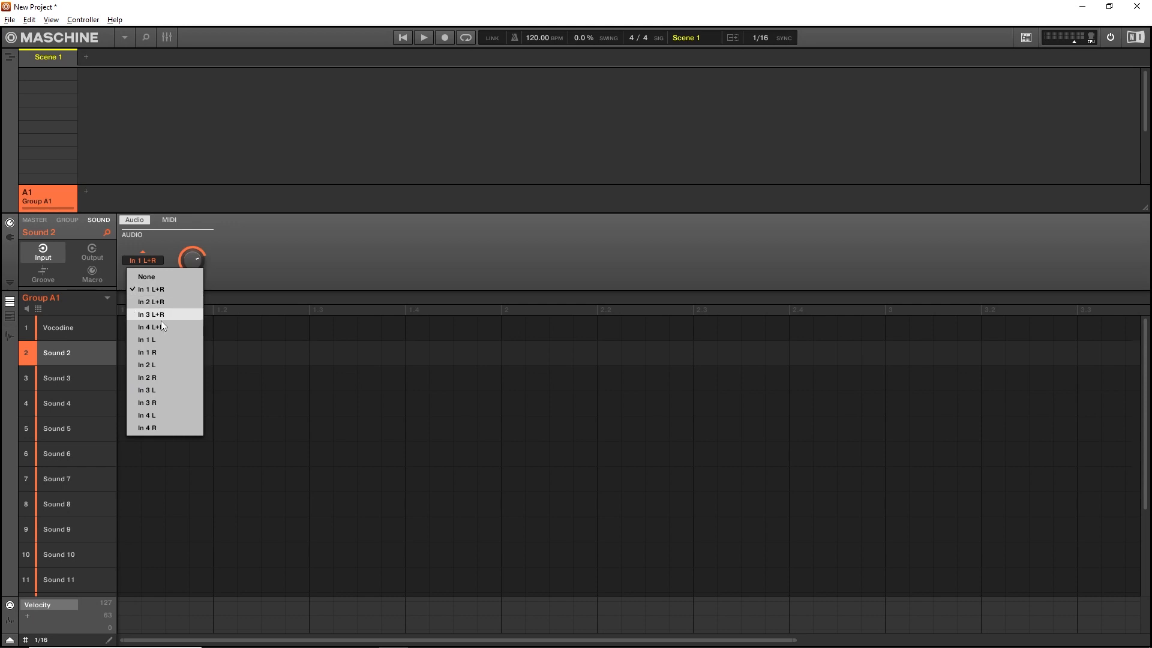
mouse_move(157, 353)
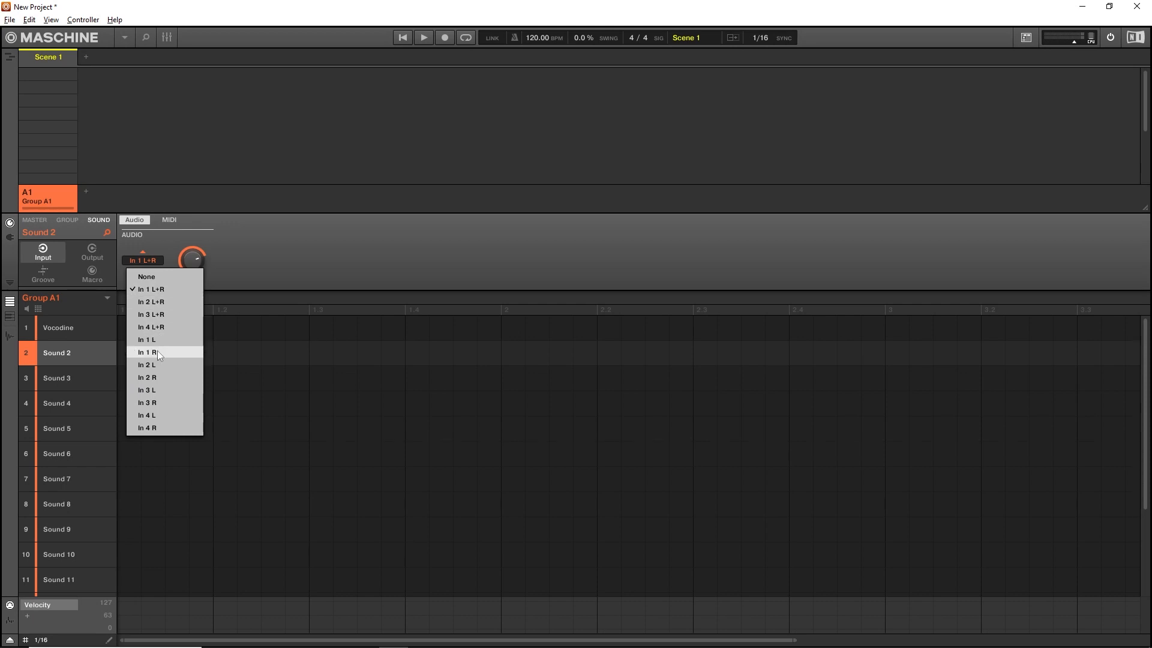
left_click(146, 352)
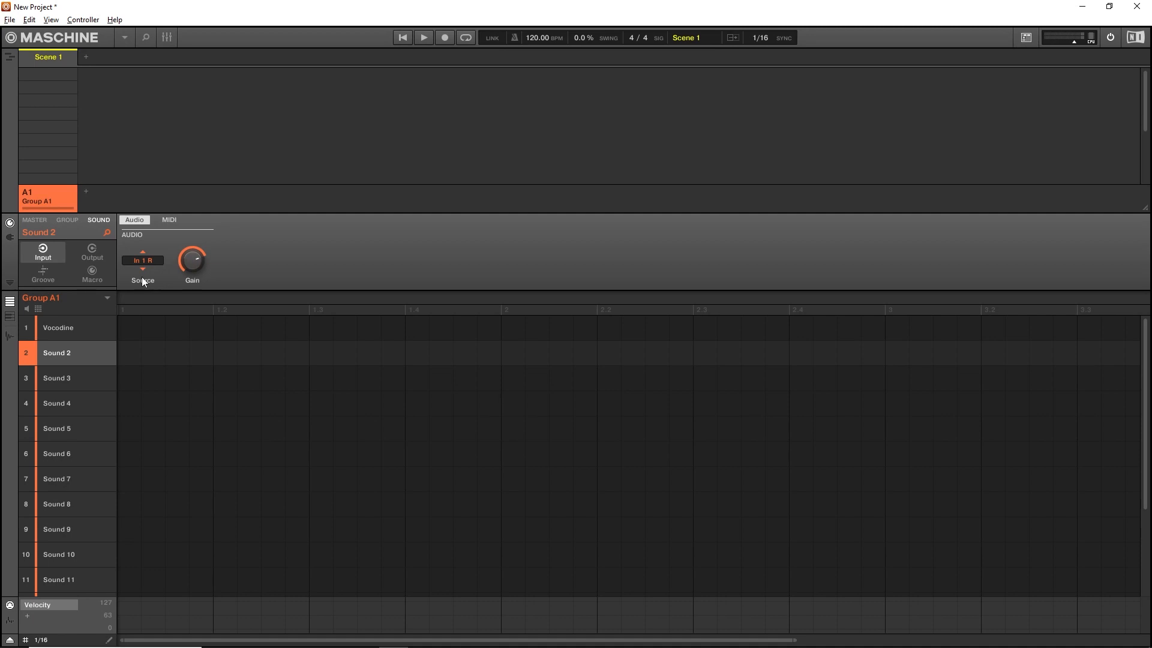
Set Sound 2's output Dest. to A1:S1 - Group A1: Vocodine
left_click(92, 252)
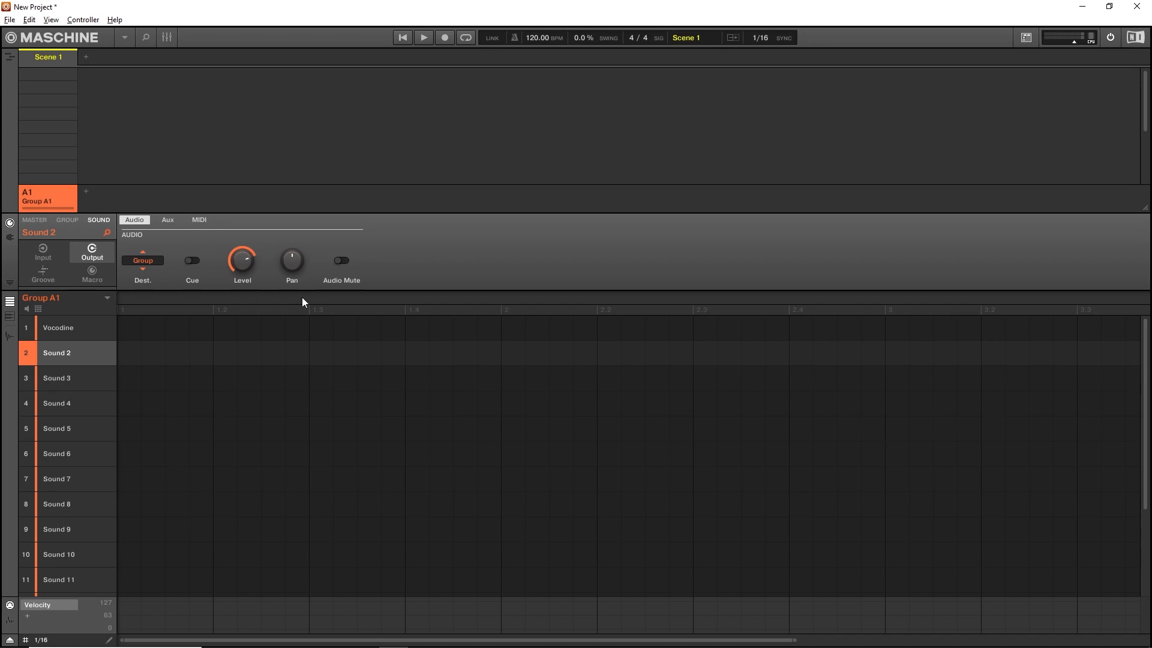
left_click(142, 261)
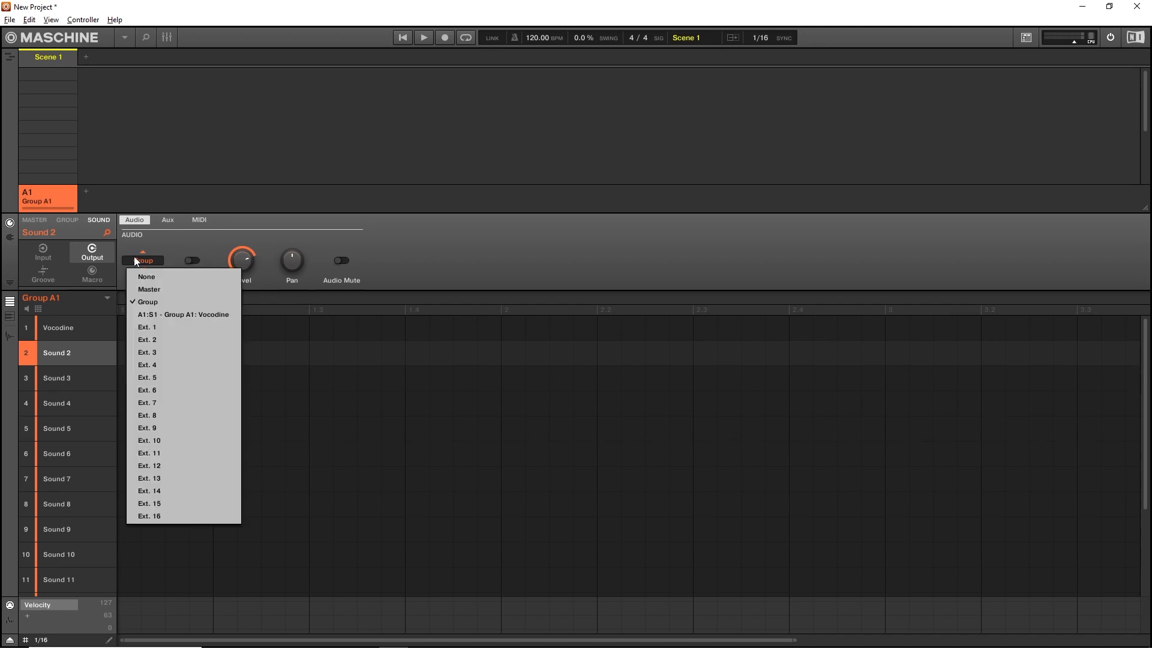
left_click(182, 314)
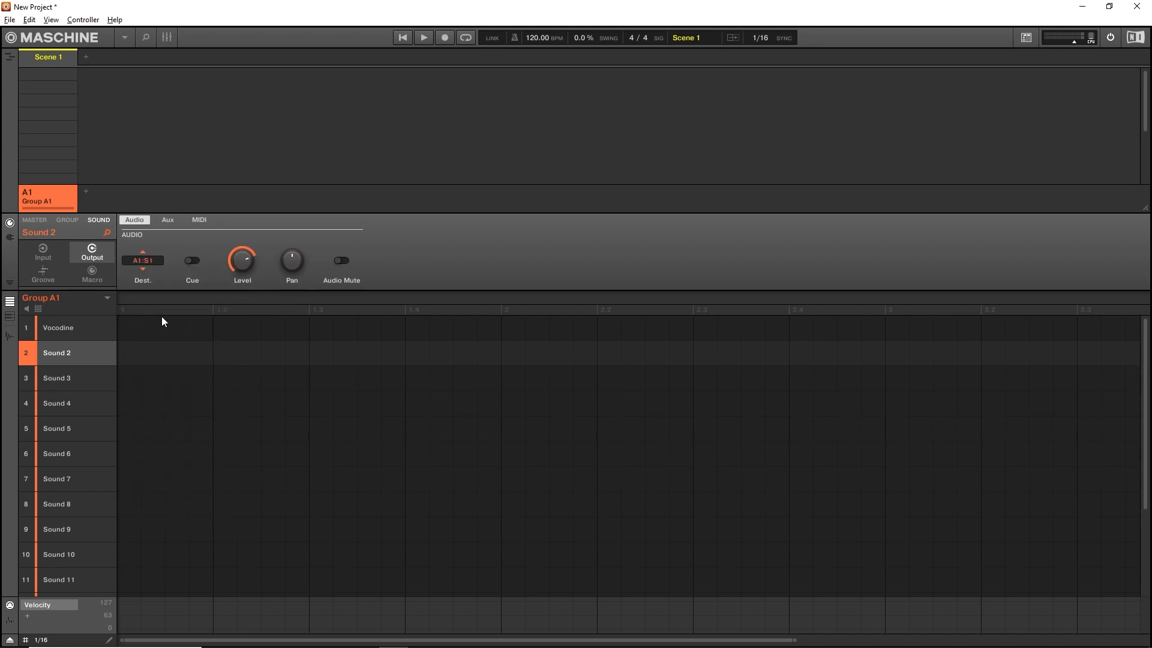
Inspect the output routing of the Vocodine sound and Sound 4
left_click(58, 328)
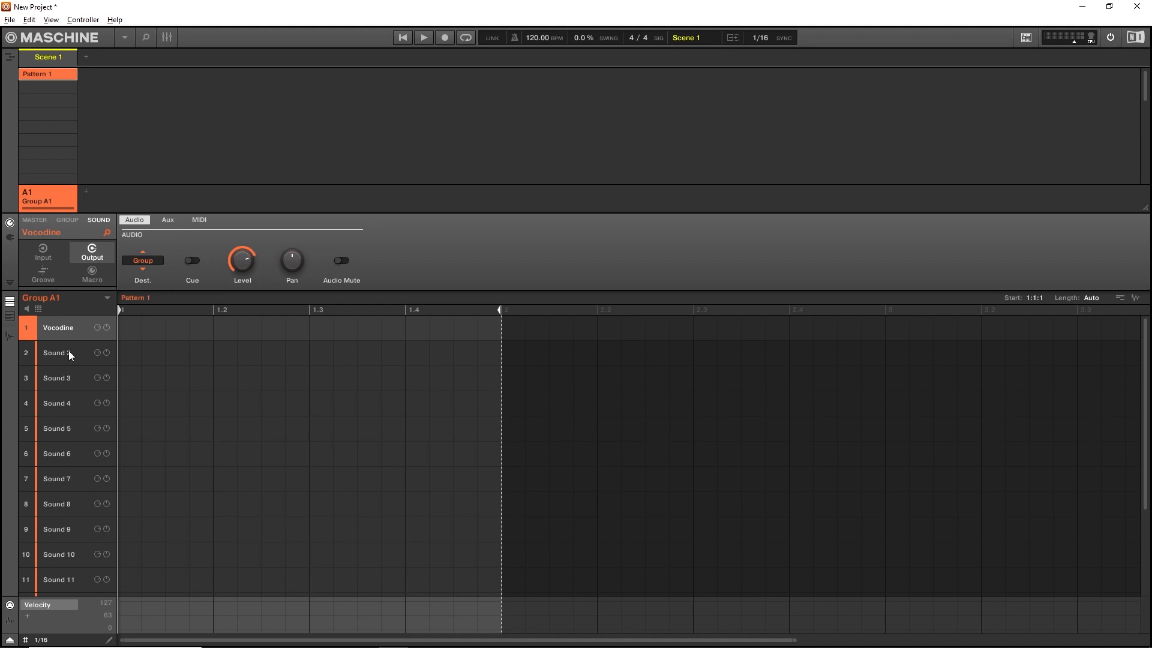
left_click(56, 402)
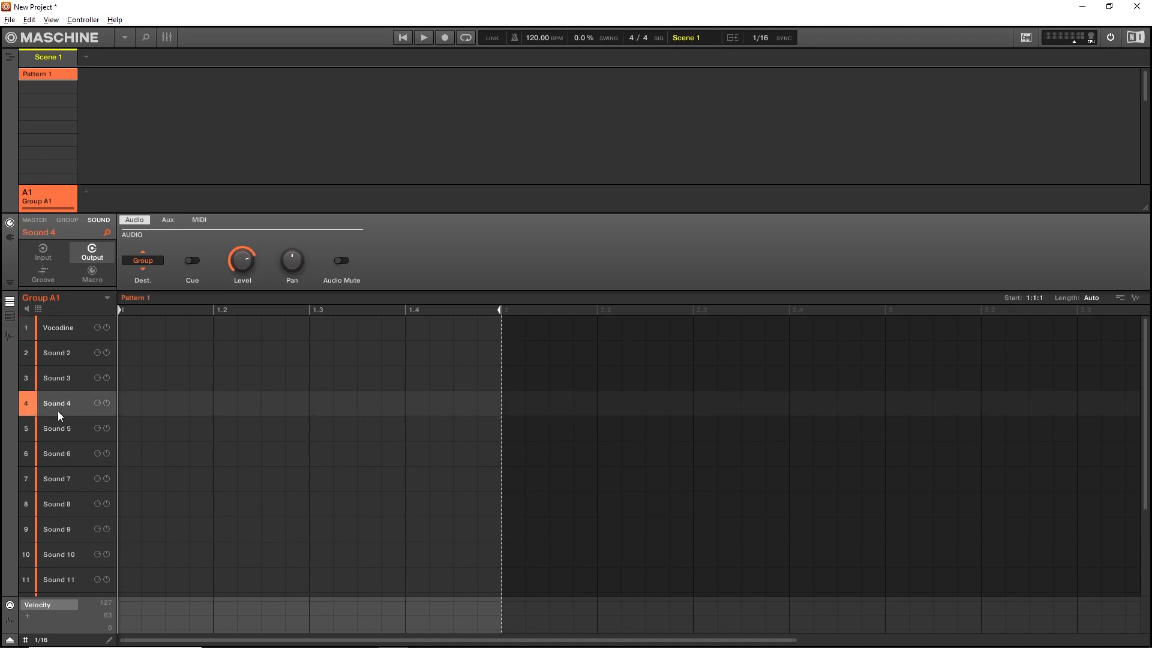
left_click(59, 327)
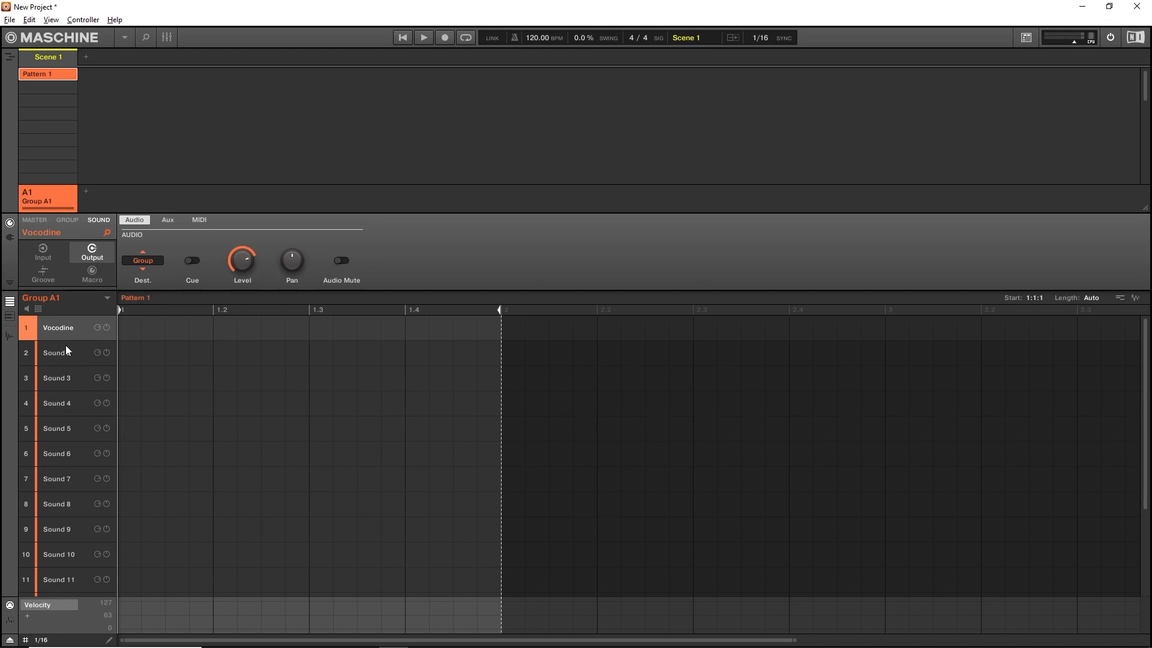
Select Sound 2 and set its MIDI input Source to None
left_click(57, 353)
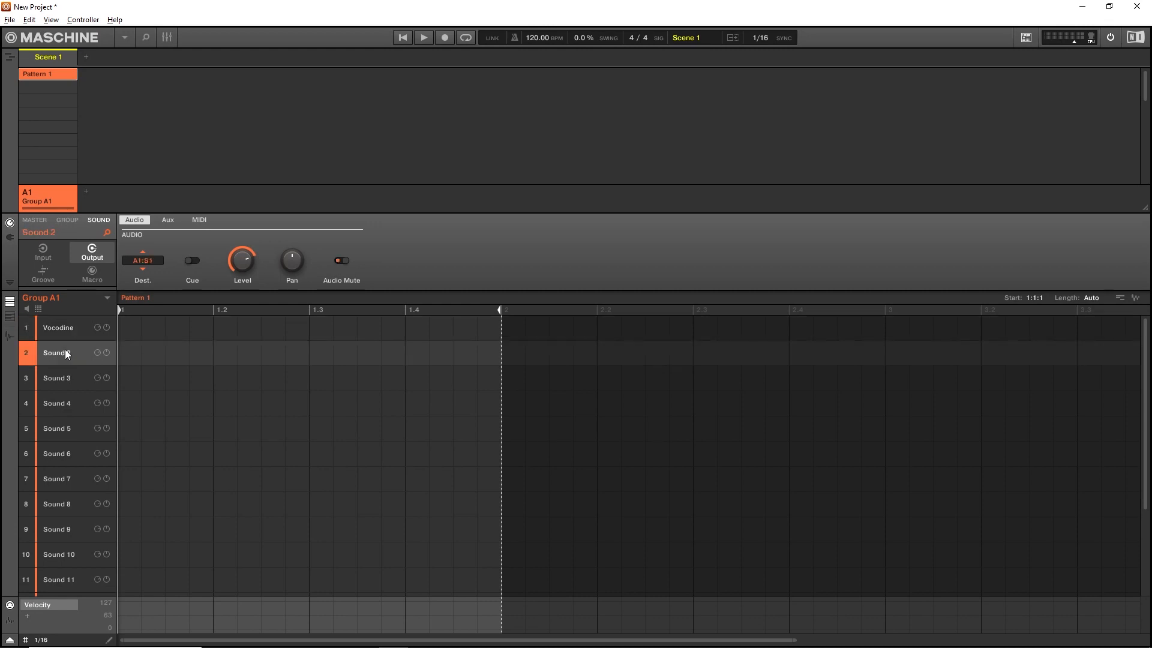
left_click(43, 253)
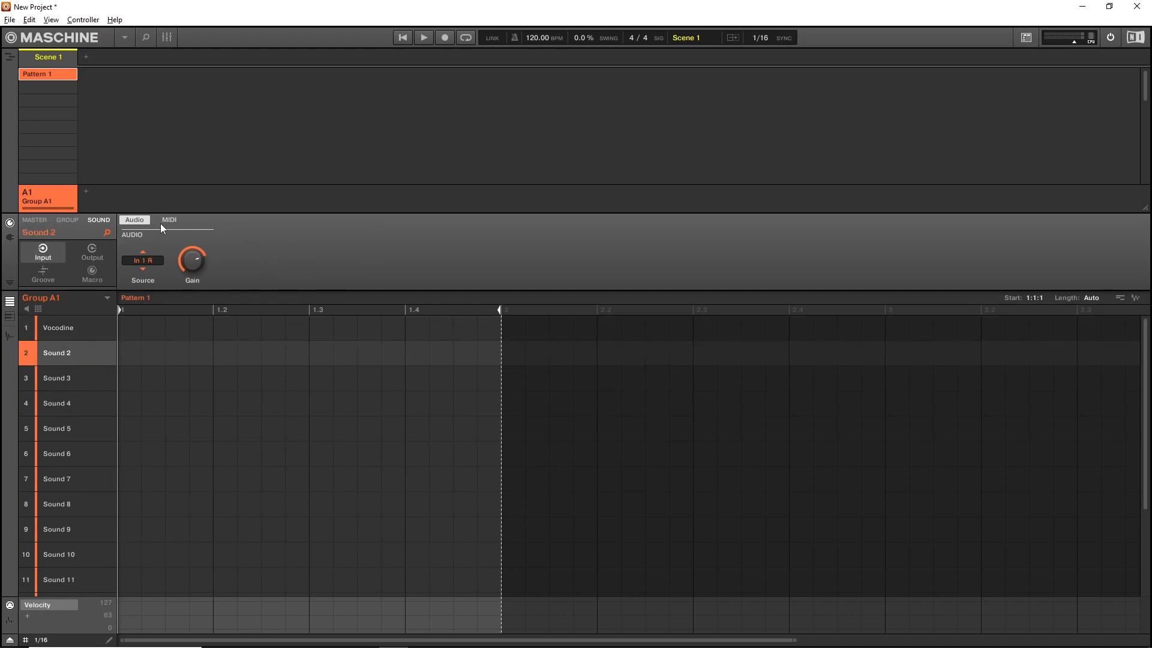
left_click(168, 219)
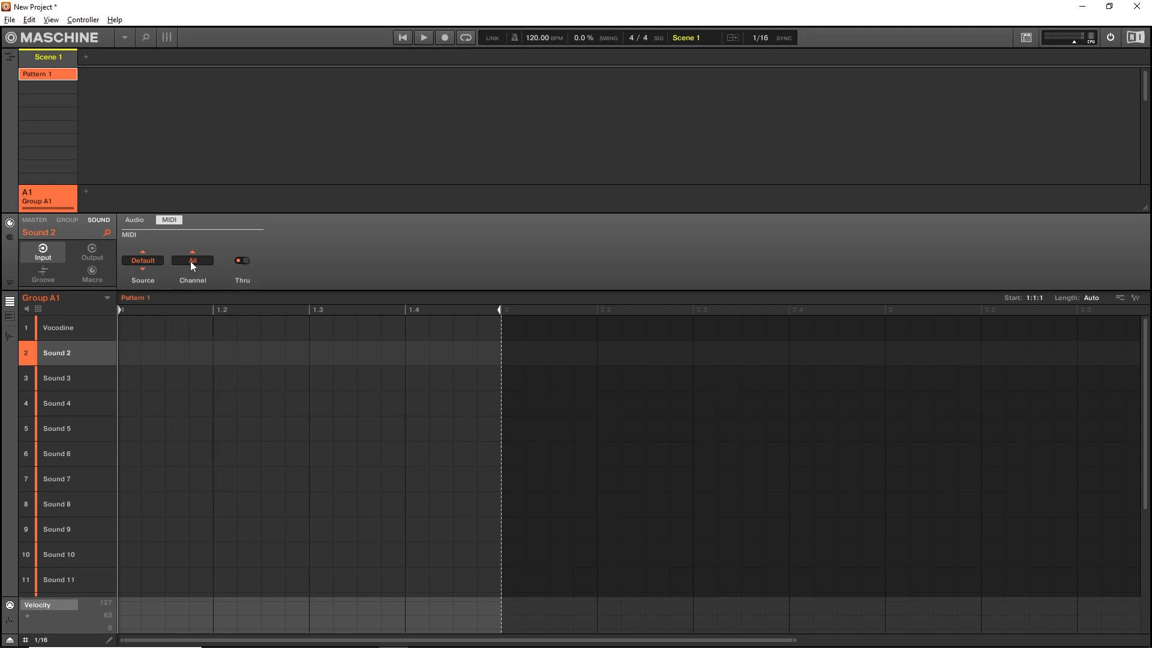
left_click(142, 260)
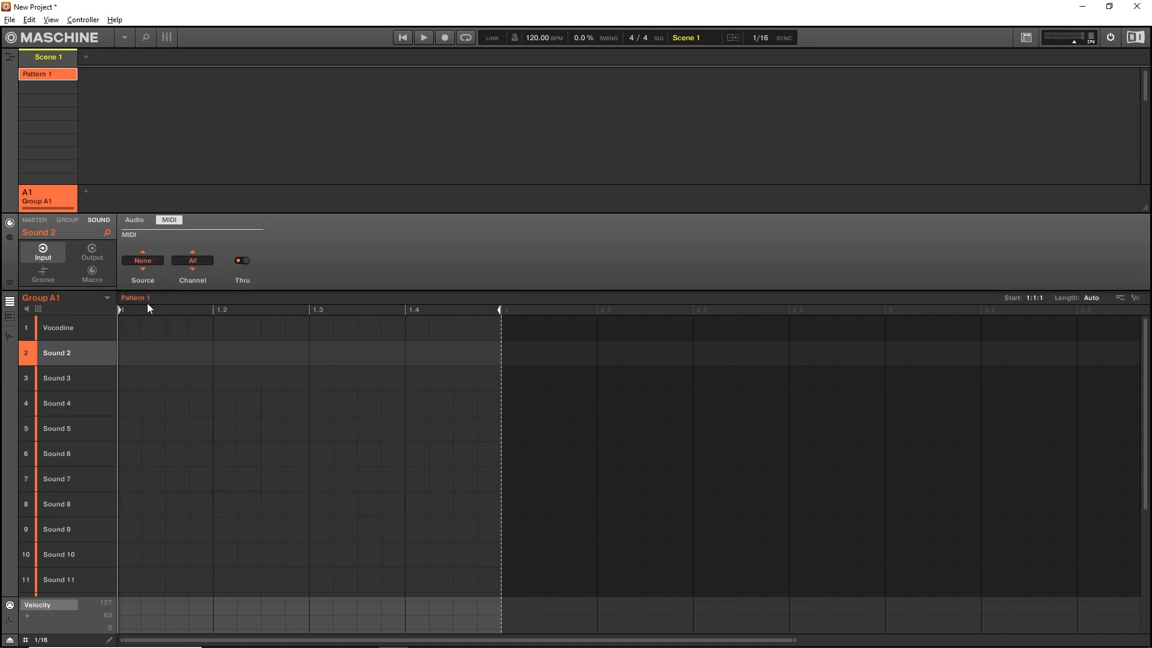
mouse_move(79, 366)
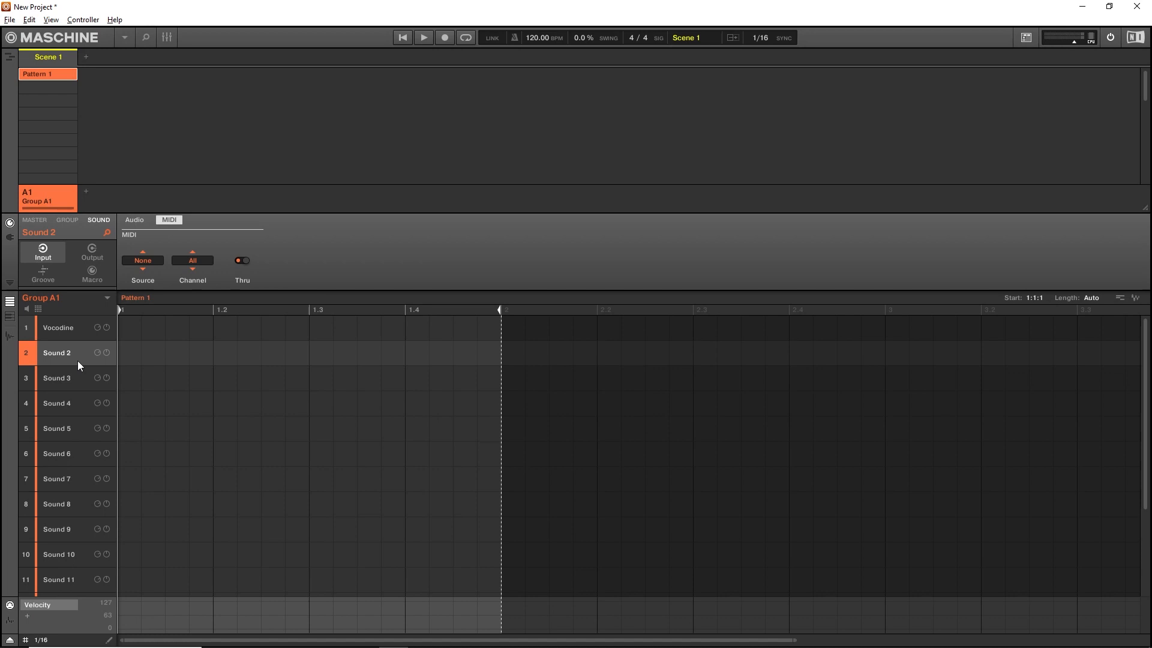
mouse_move(14, 242)
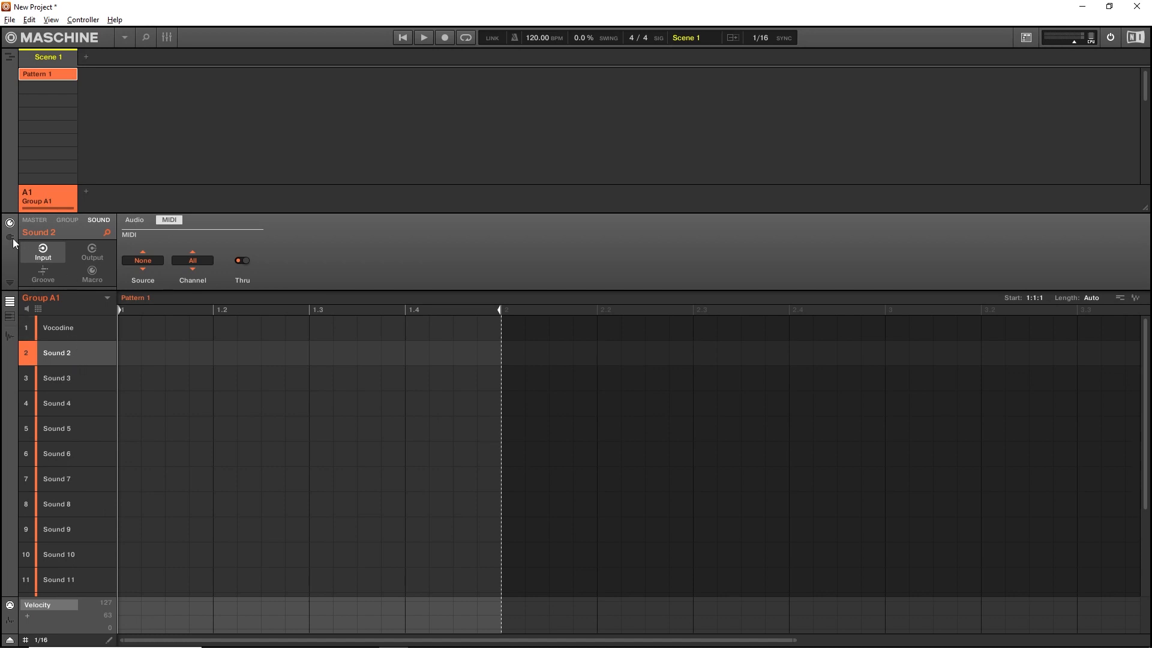
Load the Internal > Audio plugin into Sound 2's plugin slot
left_click(27, 245)
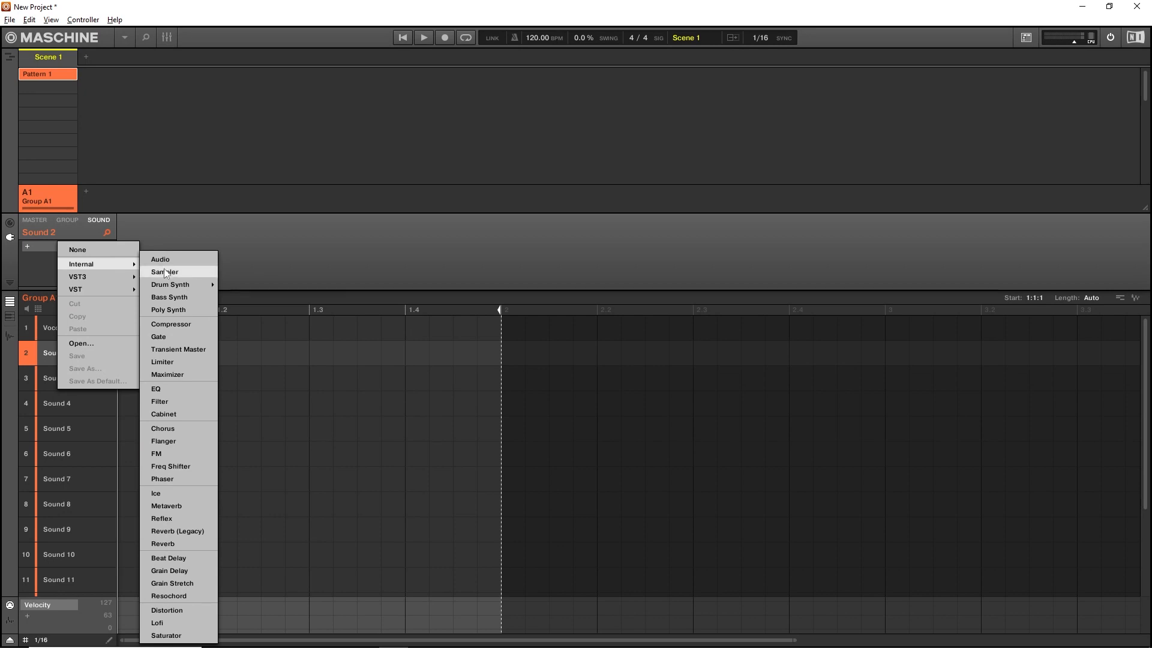
left_click(159, 259)
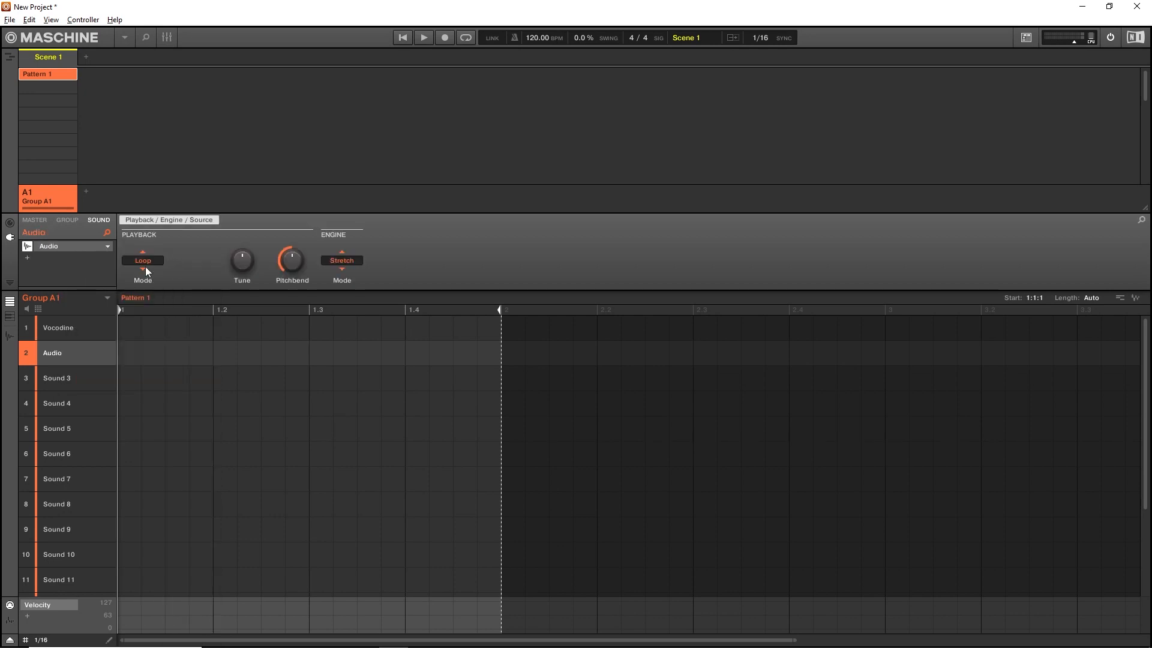
mouse_move(229, 278)
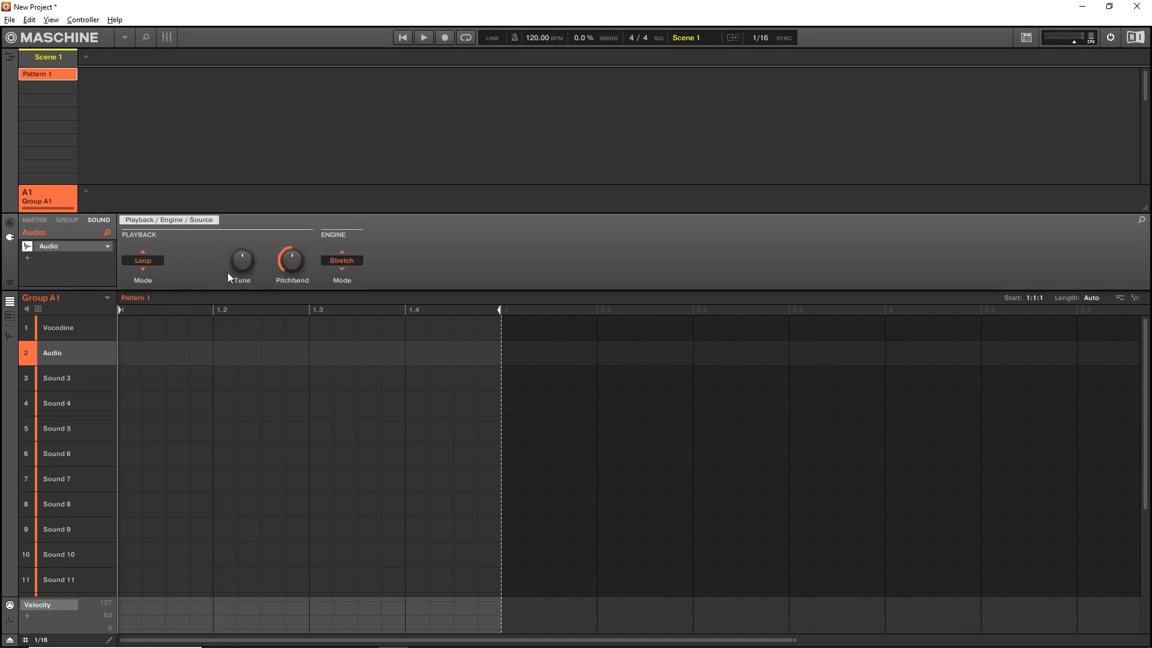
mouse_move(203, 263)
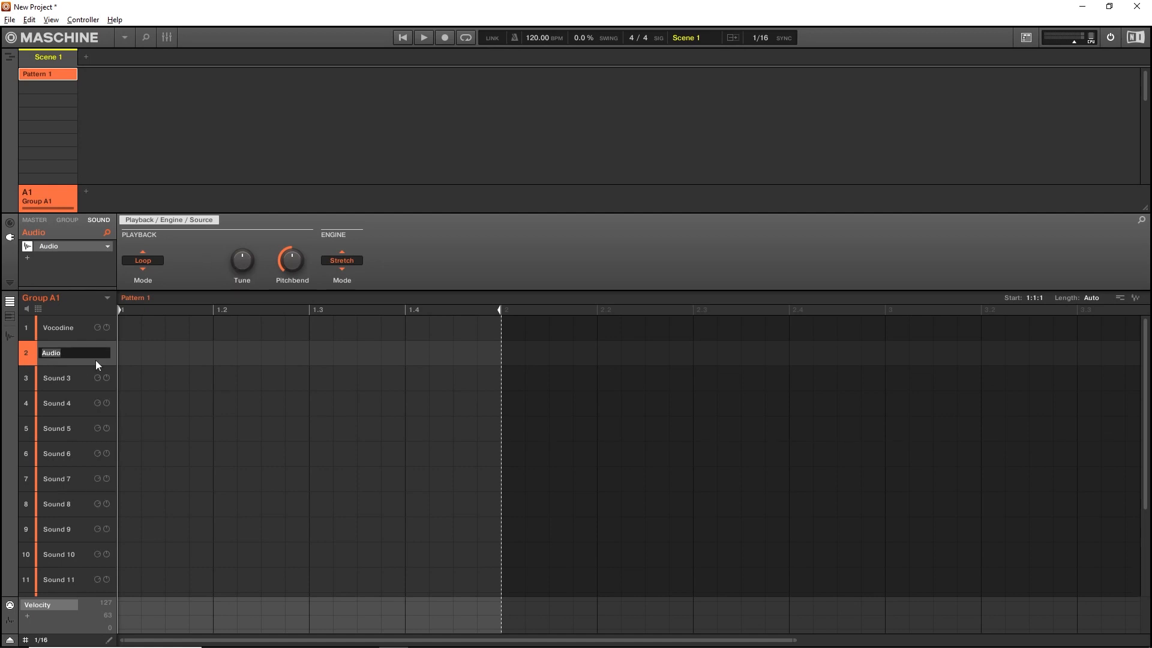
Enter 'Microphone' as pad 2's sound name, replacing Audio
type("Microphone")
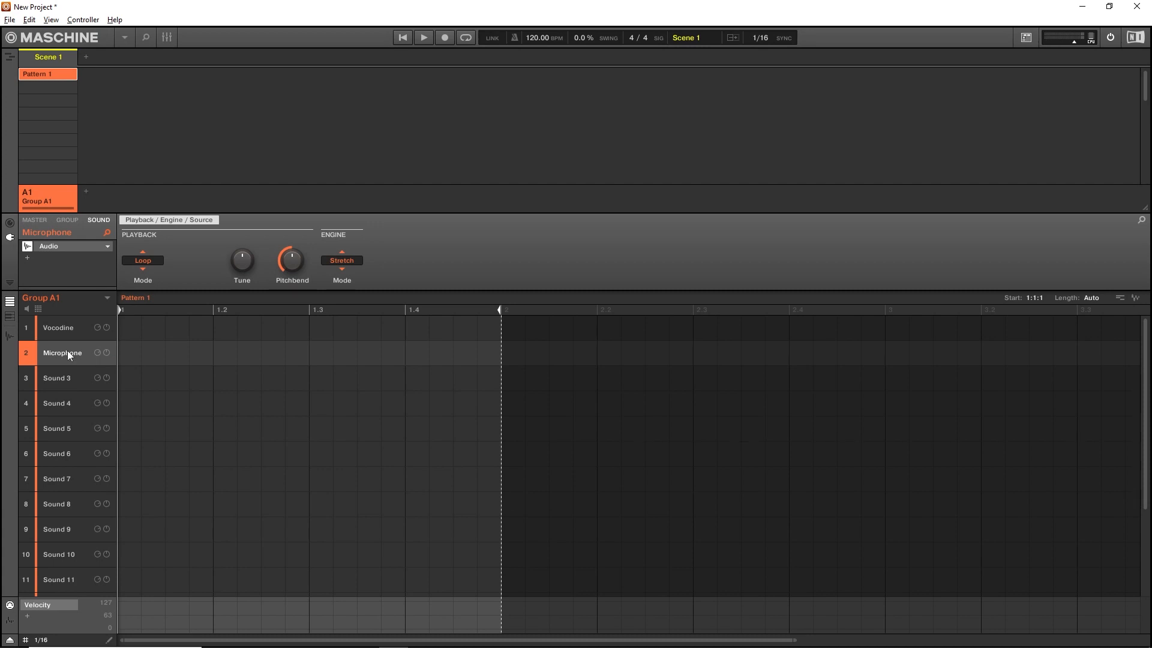
mouse_move(69, 328)
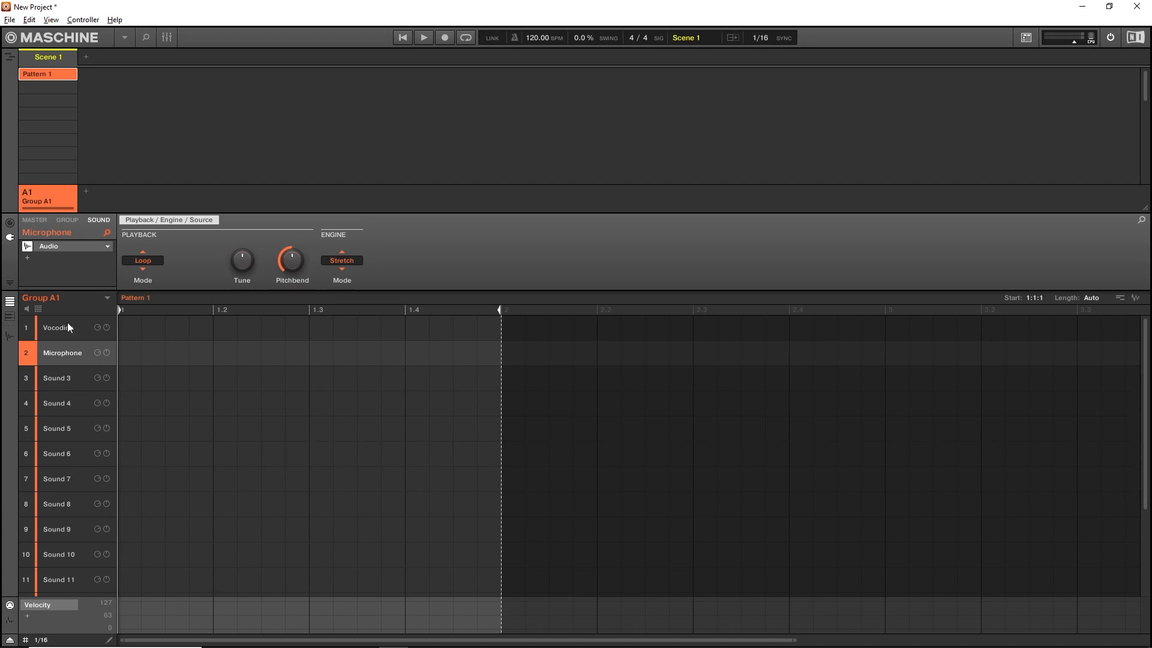
mouse_move(69, 352)
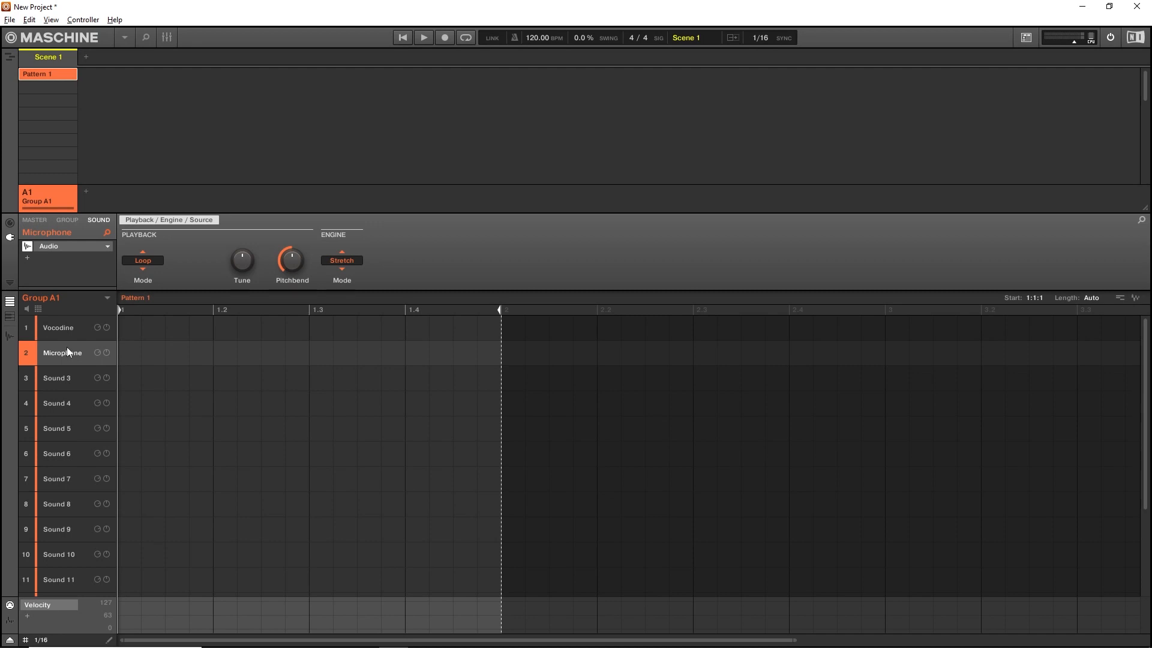
mouse_move(65, 385)
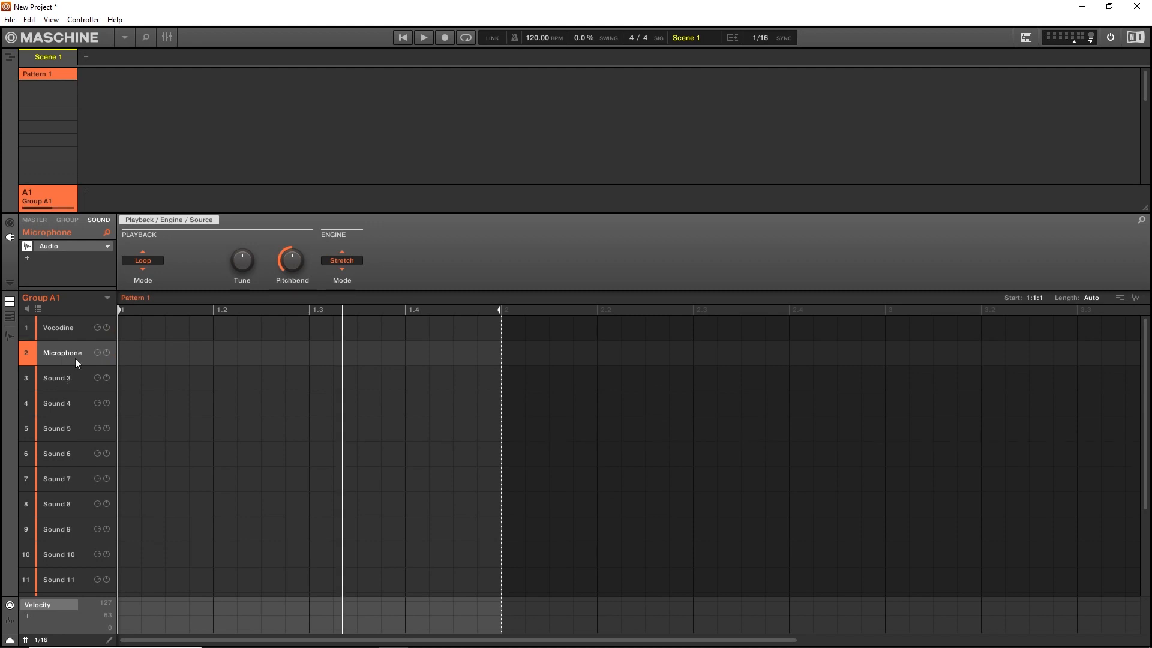
mouse_move(52, 356)
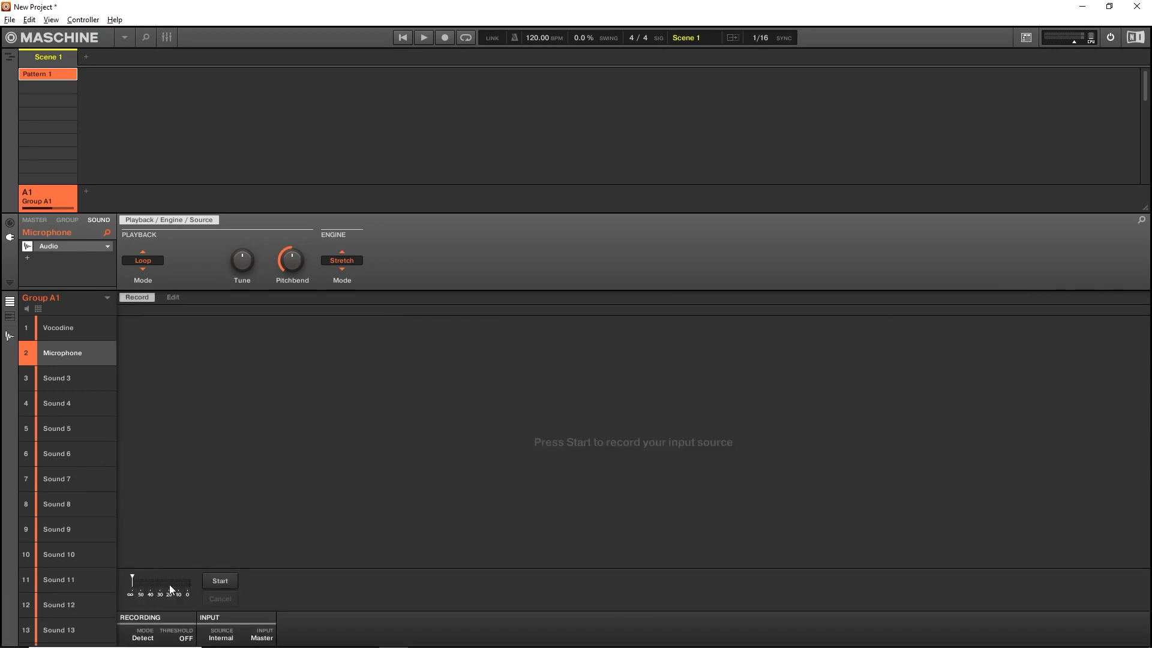
Set the recorder to Sync mode, FREE length, and Ext. Mono source on In 1 R
left_click(143, 637)
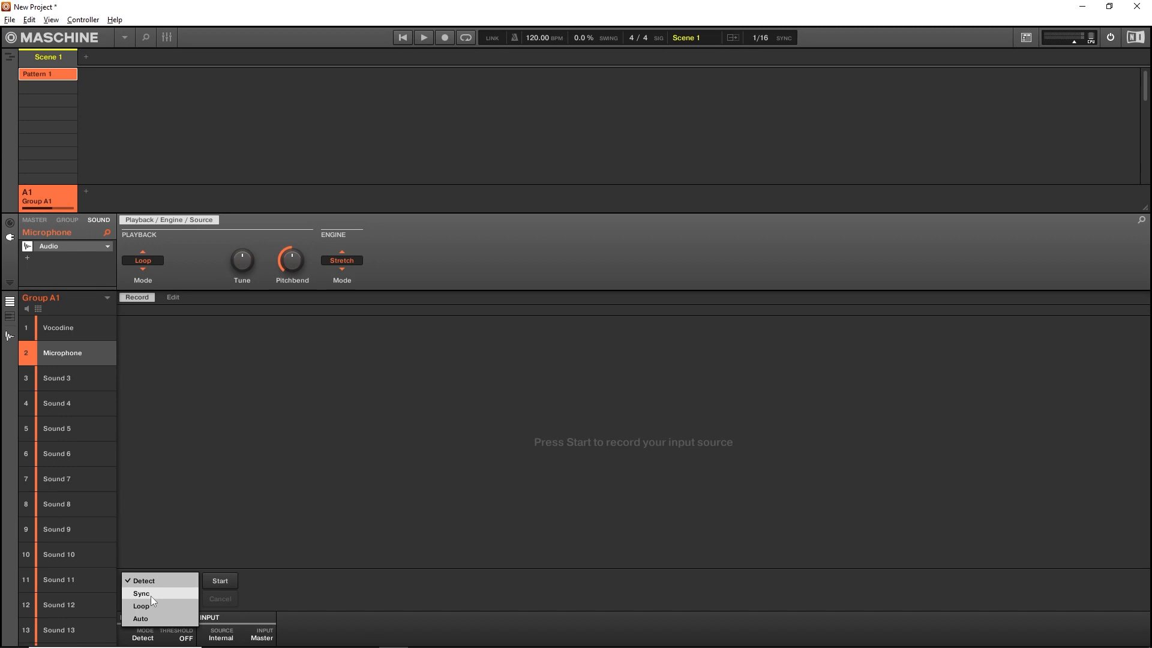
left_click(140, 593)
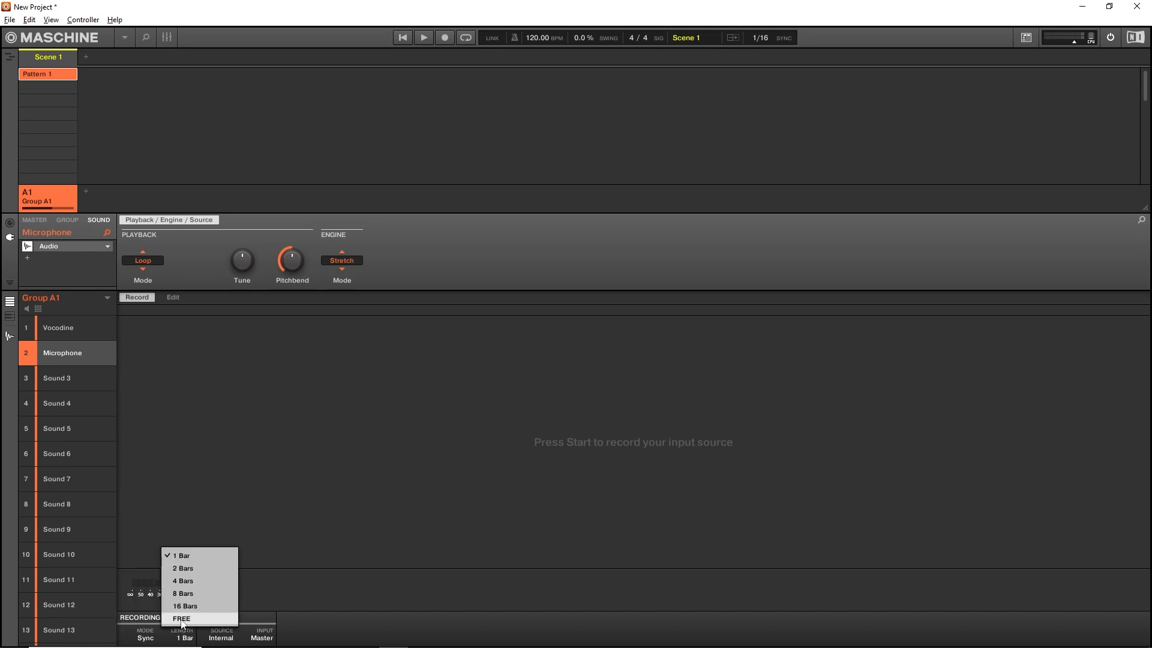
left_click(180, 618)
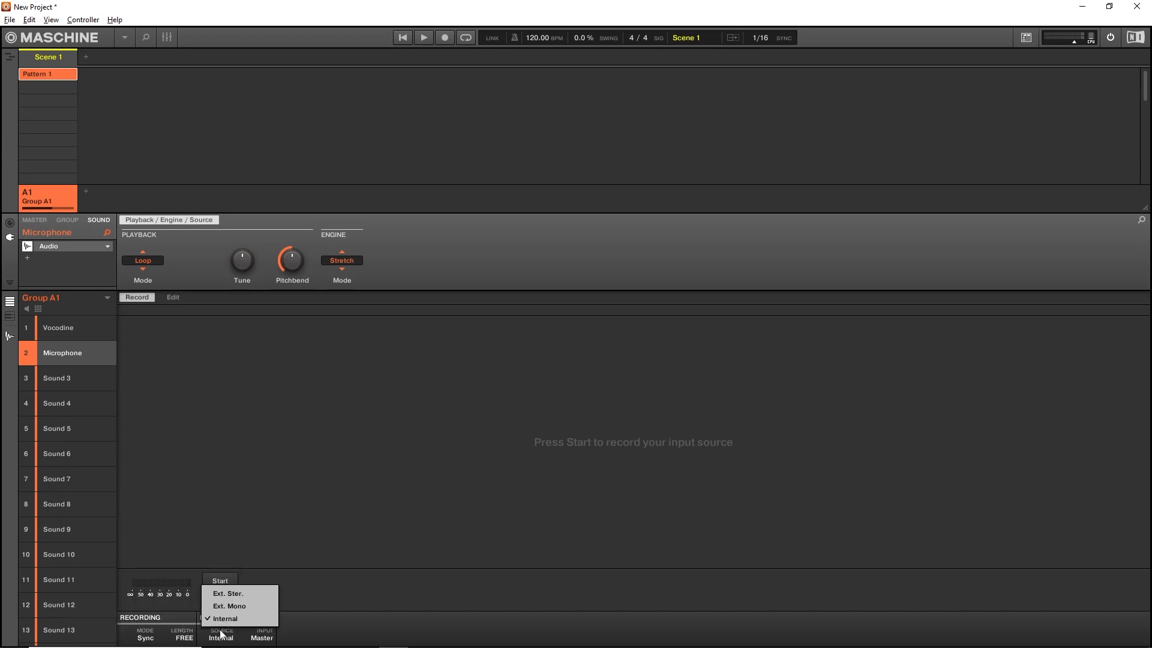
left_click(229, 605)
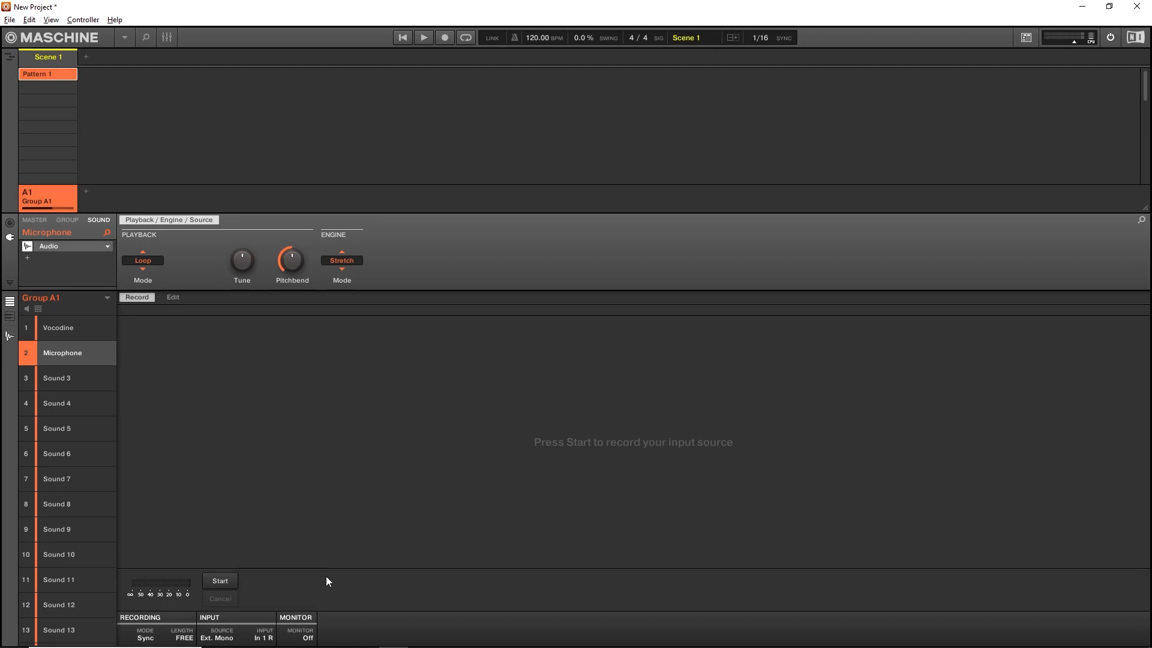
mouse_move(302, 639)
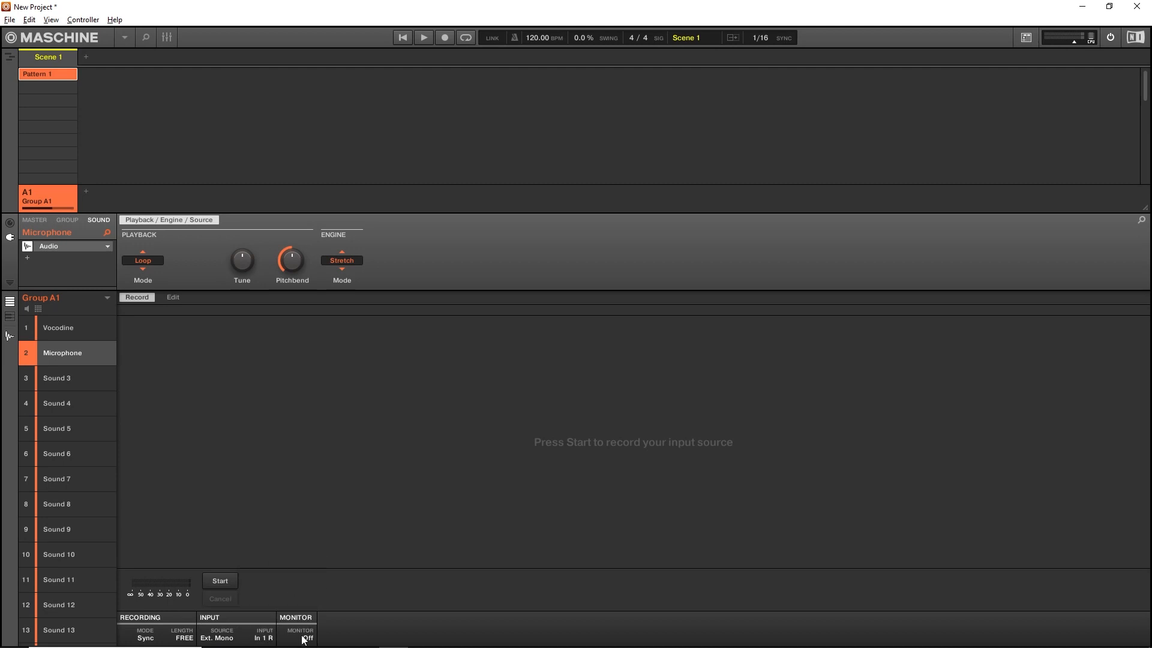
mouse_move(360, 471)
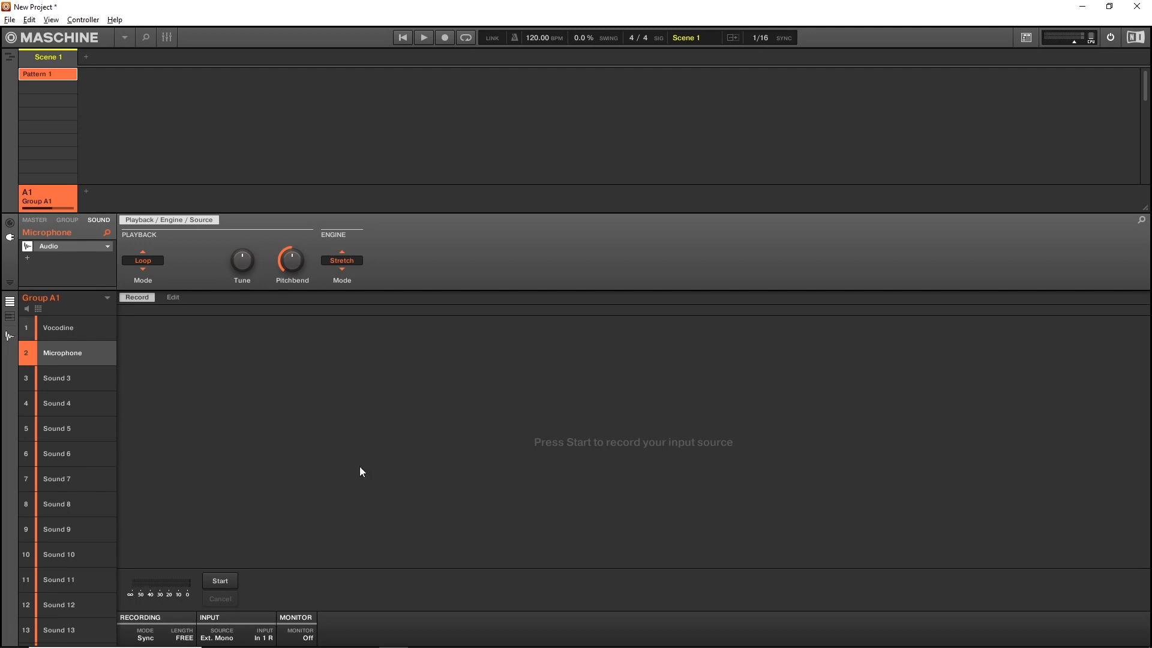
mouse_move(462, 115)
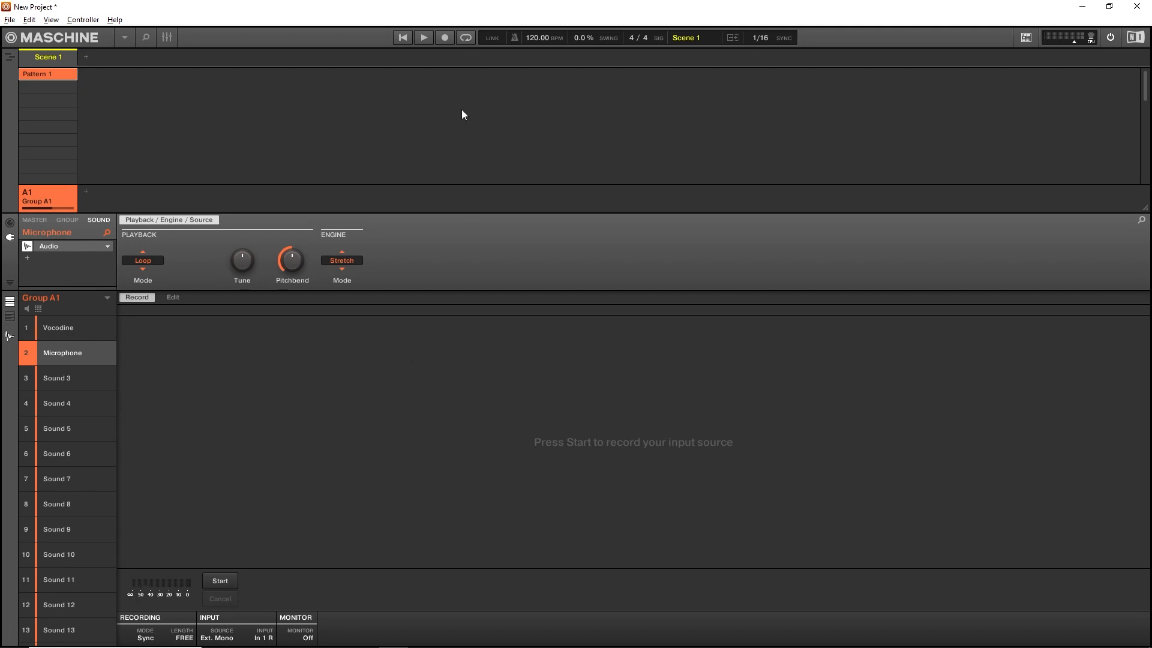
Arm Record, start the recorder and playback to capture a Microphone take, then select Vocodine
left_click(443, 37)
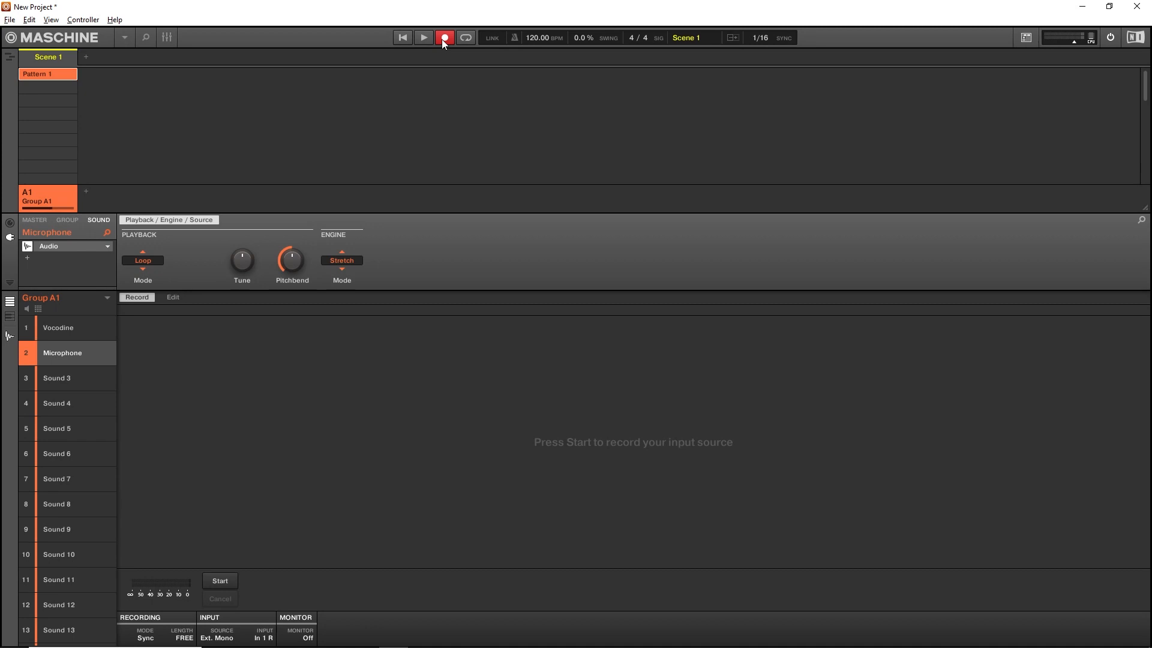
left_click(219, 580)
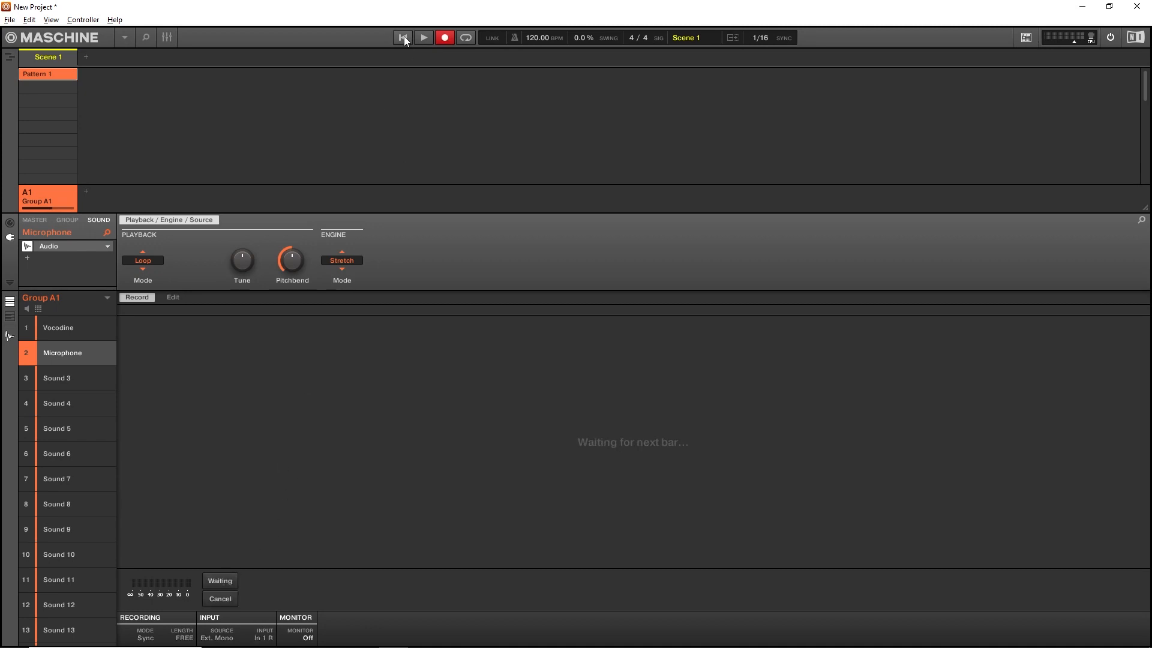
left_click(422, 37)
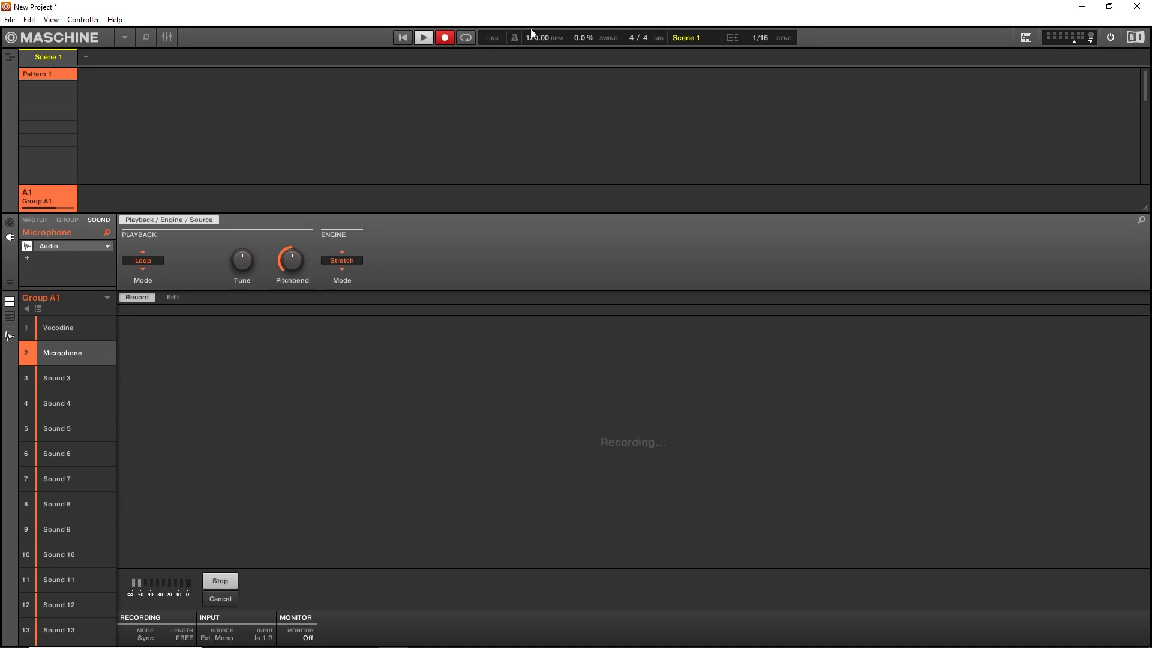
left_click(58, 328)
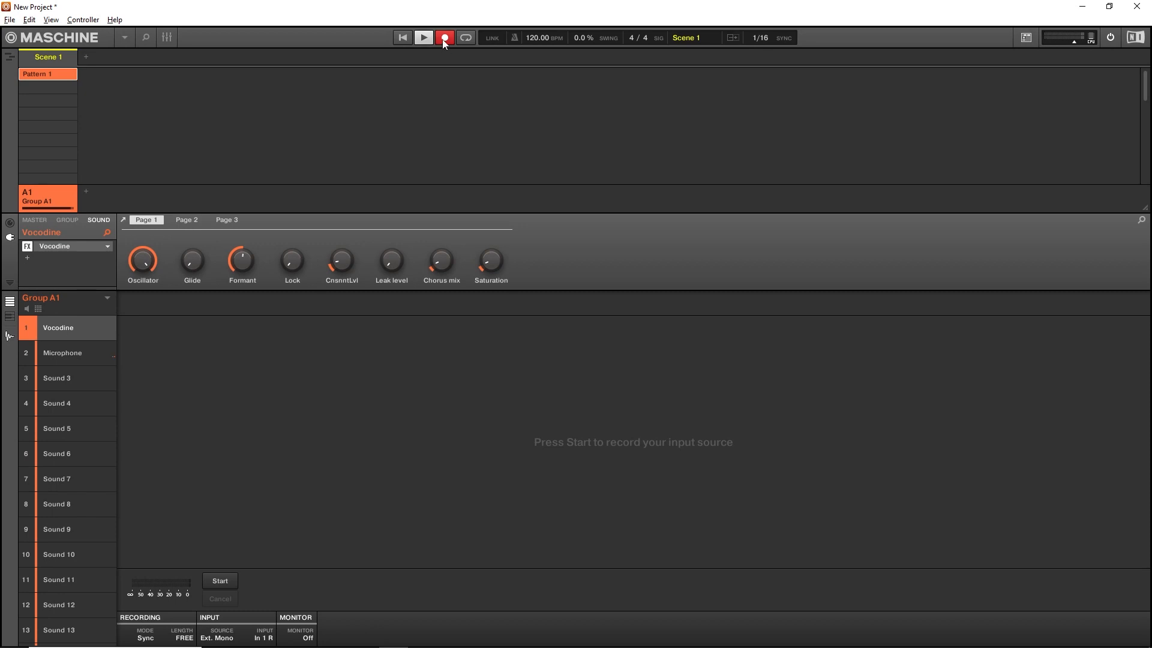
Disarm recording with the Record button, leaving the pattern playing
left_click(444, 37)
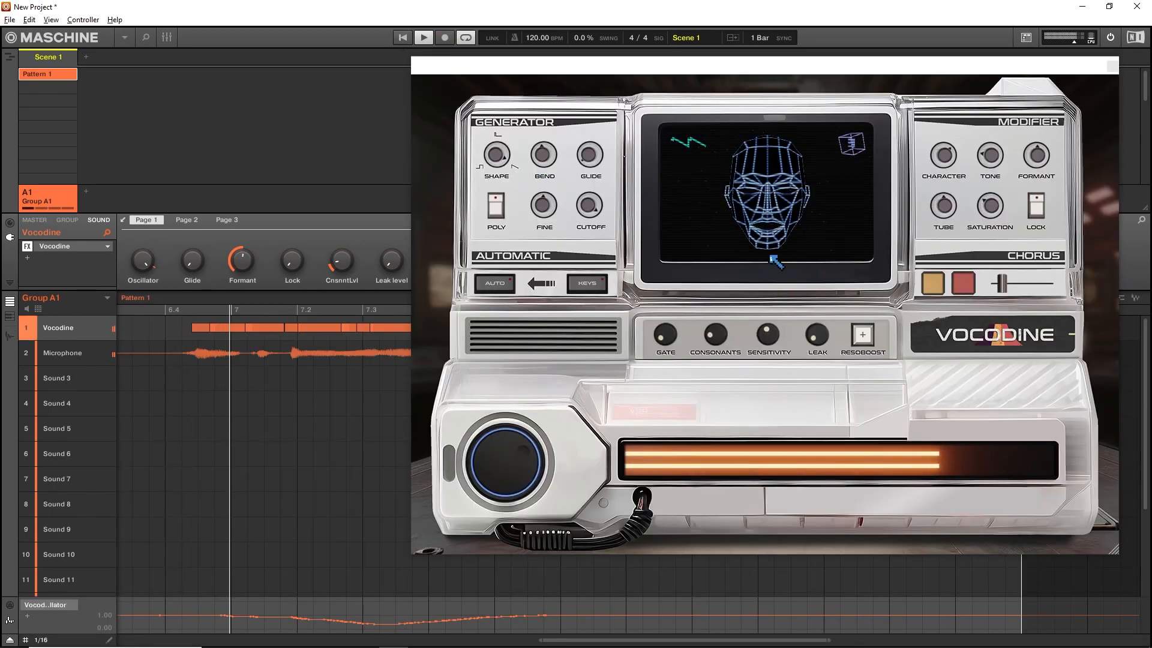
mouse_move(828, 380)
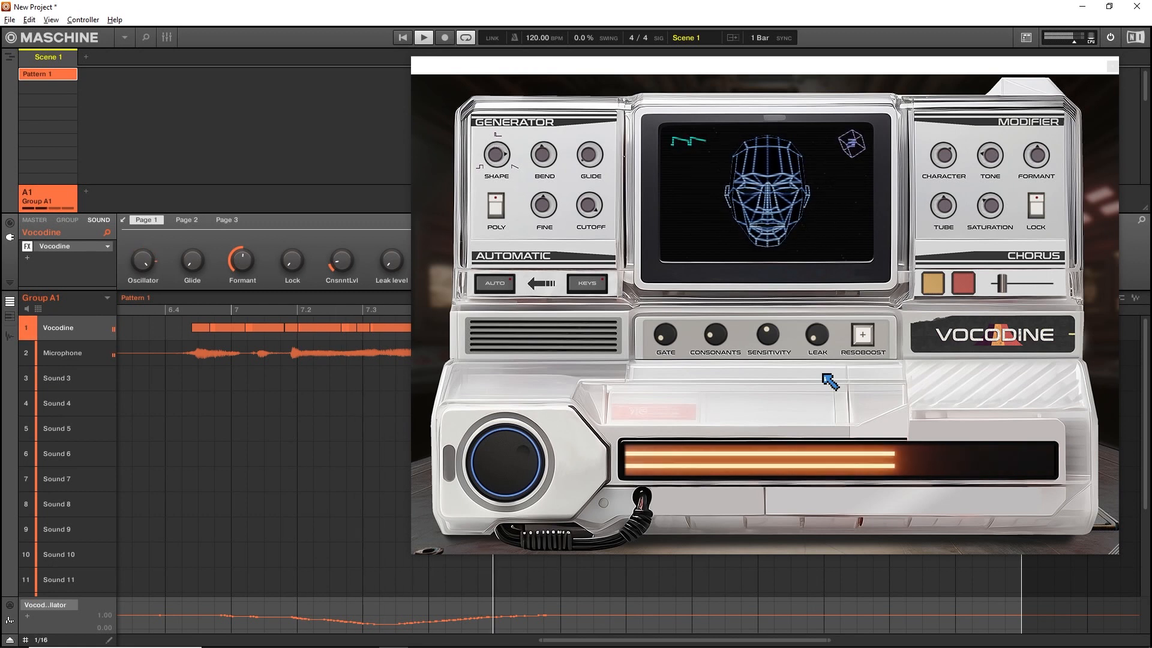